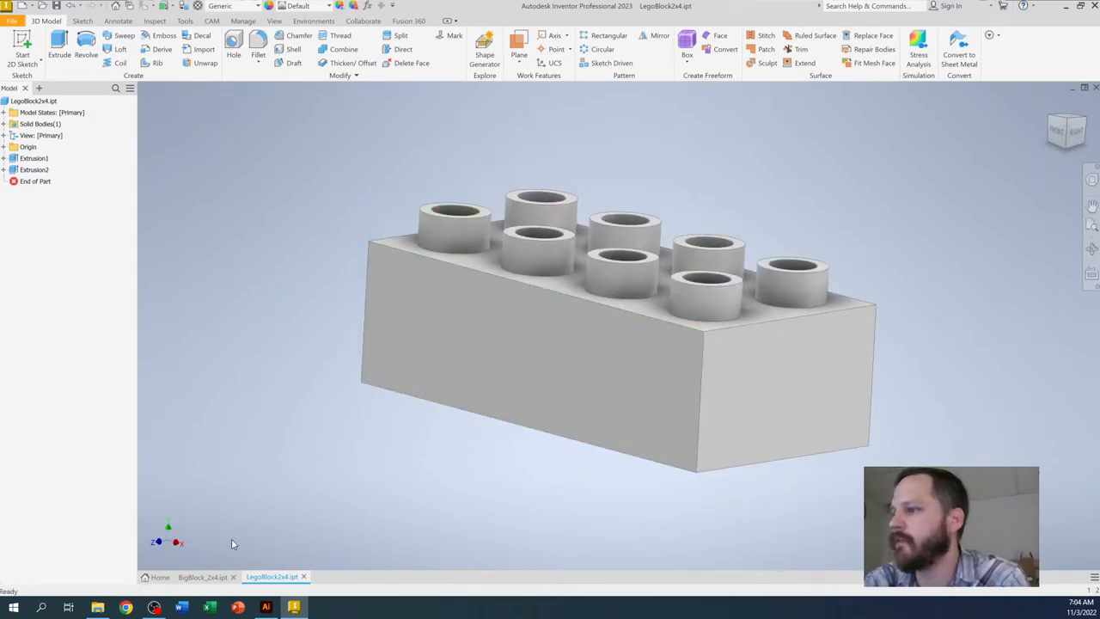
# Inspect the side face and a stud on the finished orange reference brick.
pyautogui.click(199, 577)
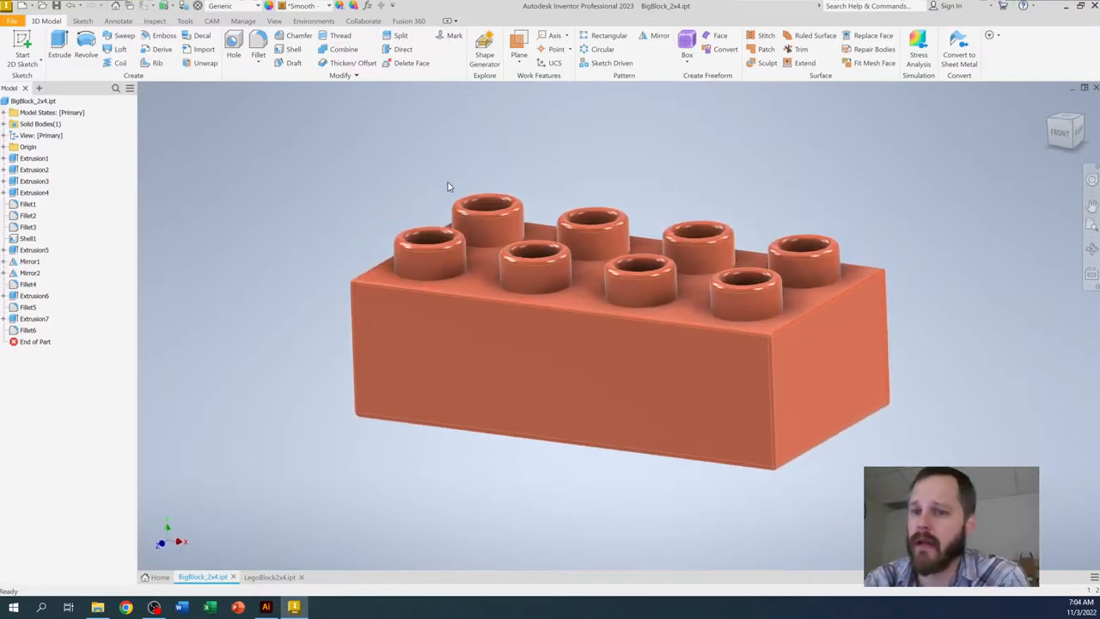
pyautogui.click(437, 320)
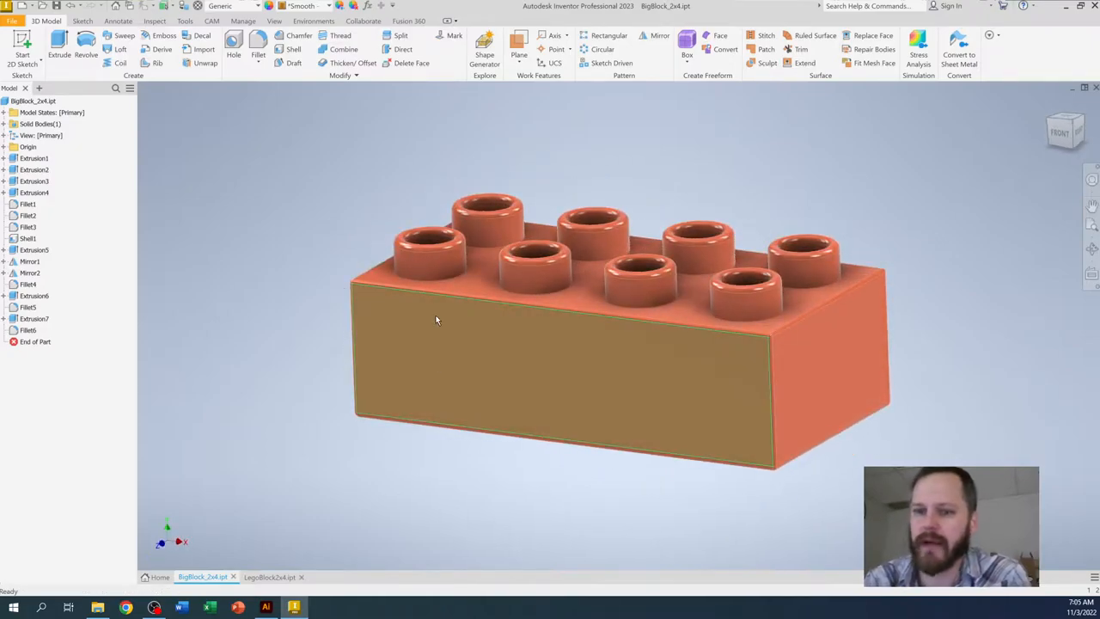
pyautogui.click(436, 320)
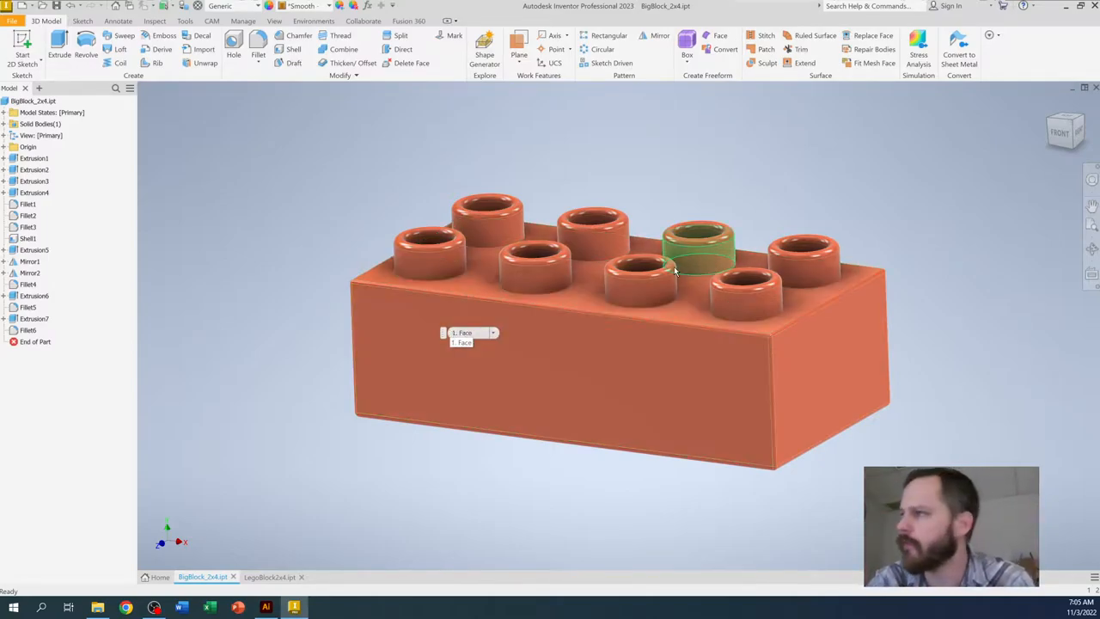
# Return to the grey Lego block and turn it over to face its underside.
pyautogui.click(275, 577)
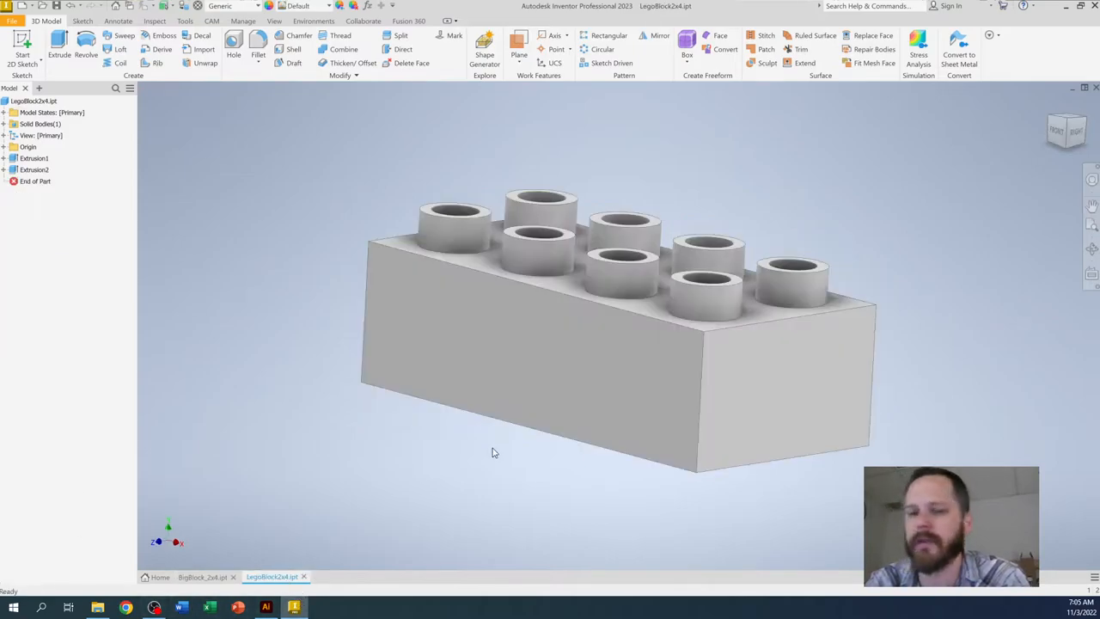
pyautogui.moveTo(495, 453); pyautogui.dragTo(488, 353)
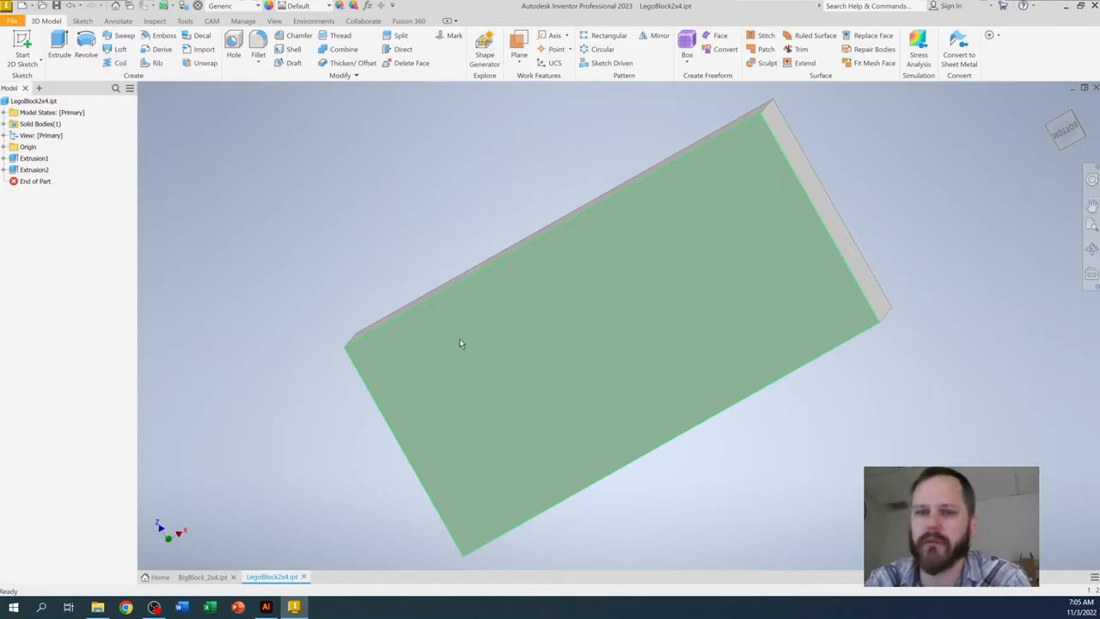
pyautogui.moveTo(670, 328)
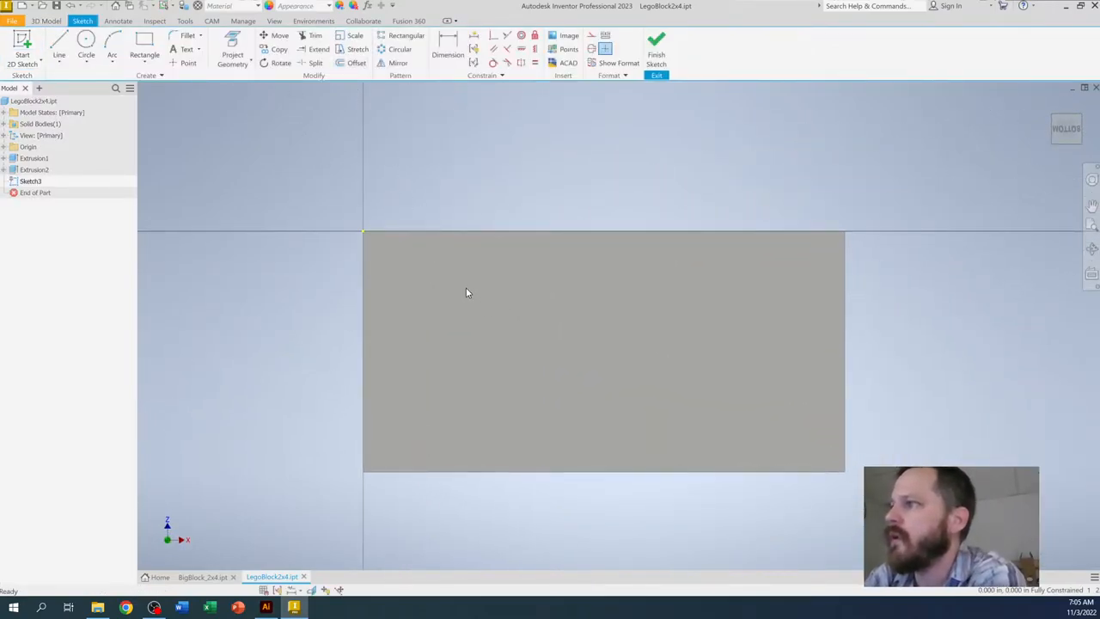
pyautogui.moveTo(351, 321)
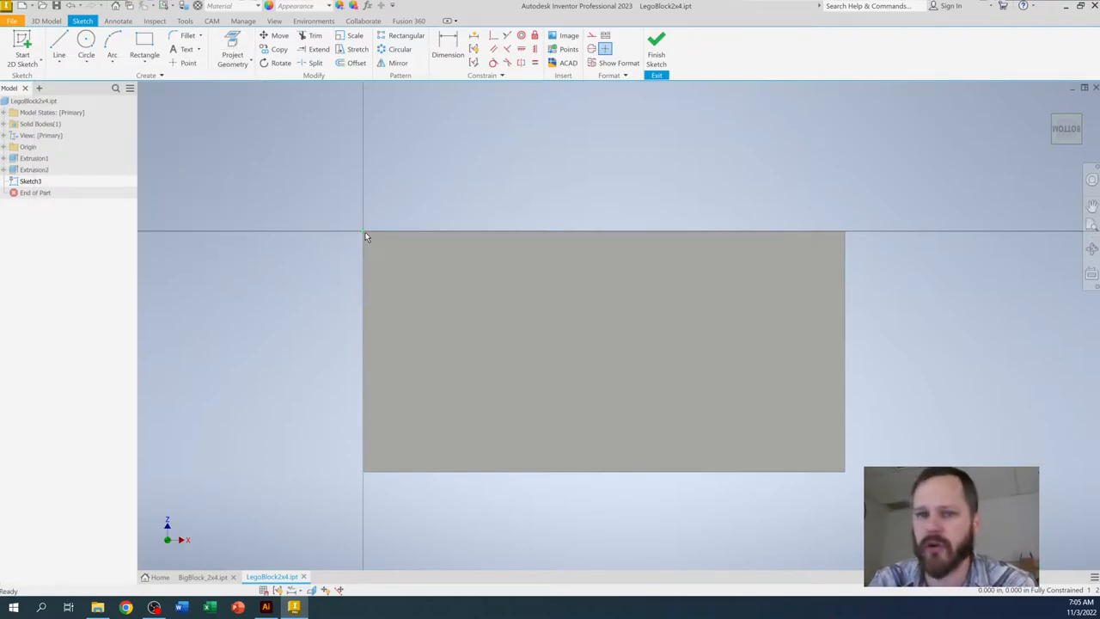
pyautogui.moveTo(498, 282)
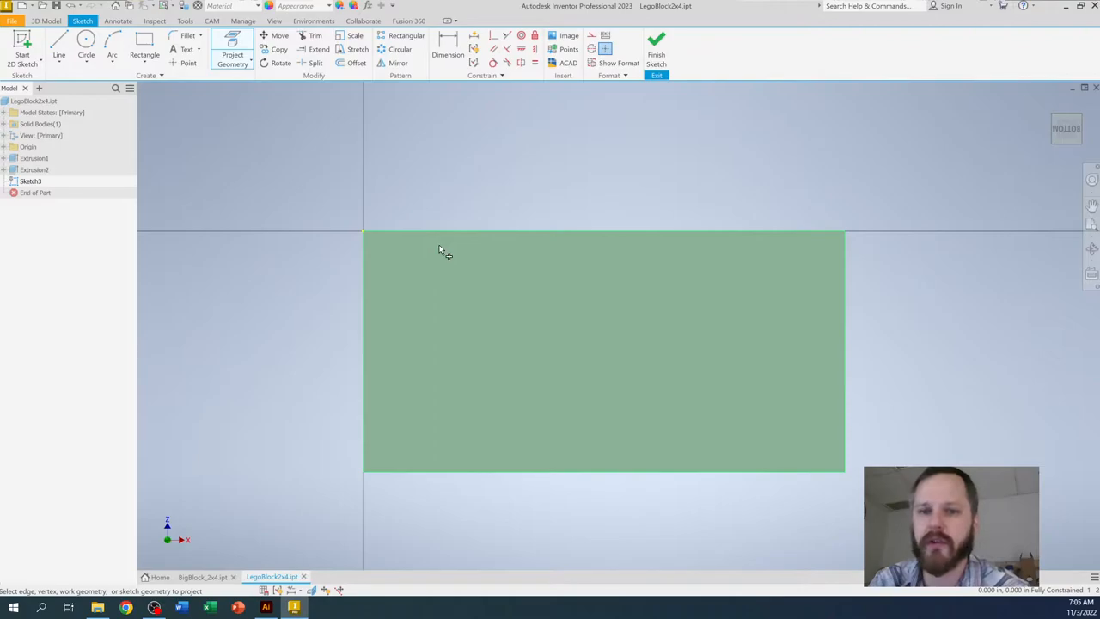
pyautogui.moveTo(761, 275)
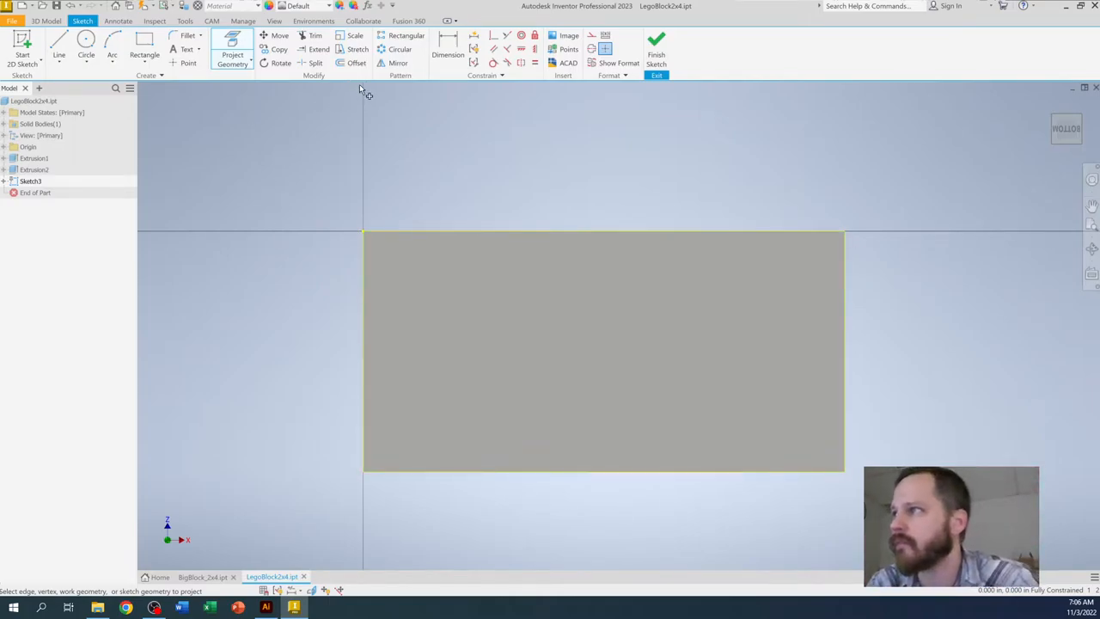
pyautogui.moveTo(358, 62)
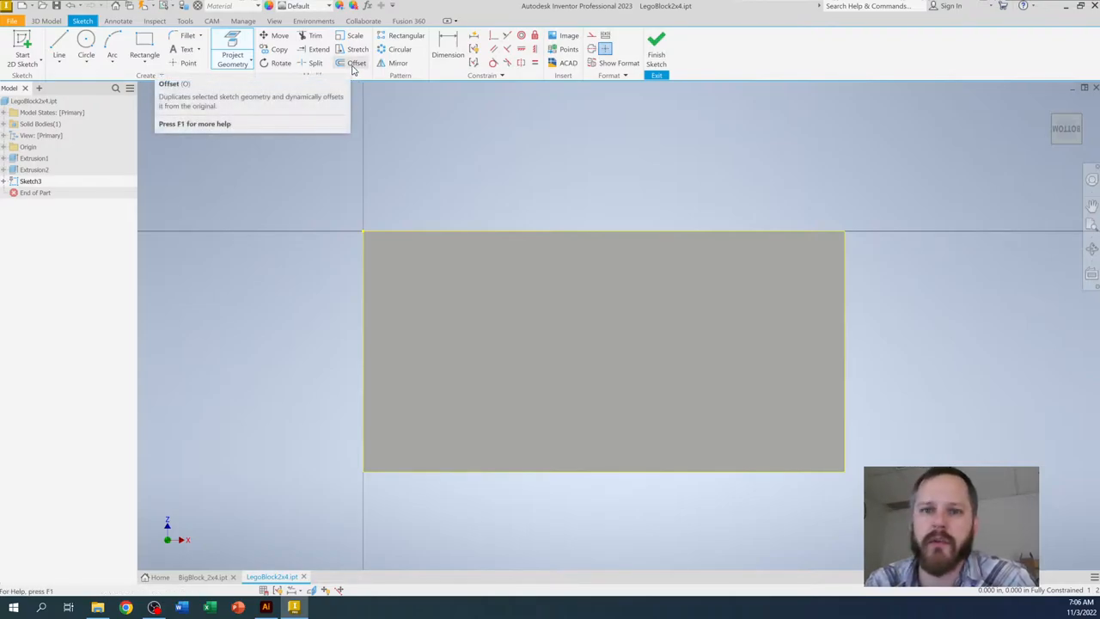
pyautogui.moveTo(354, 65)
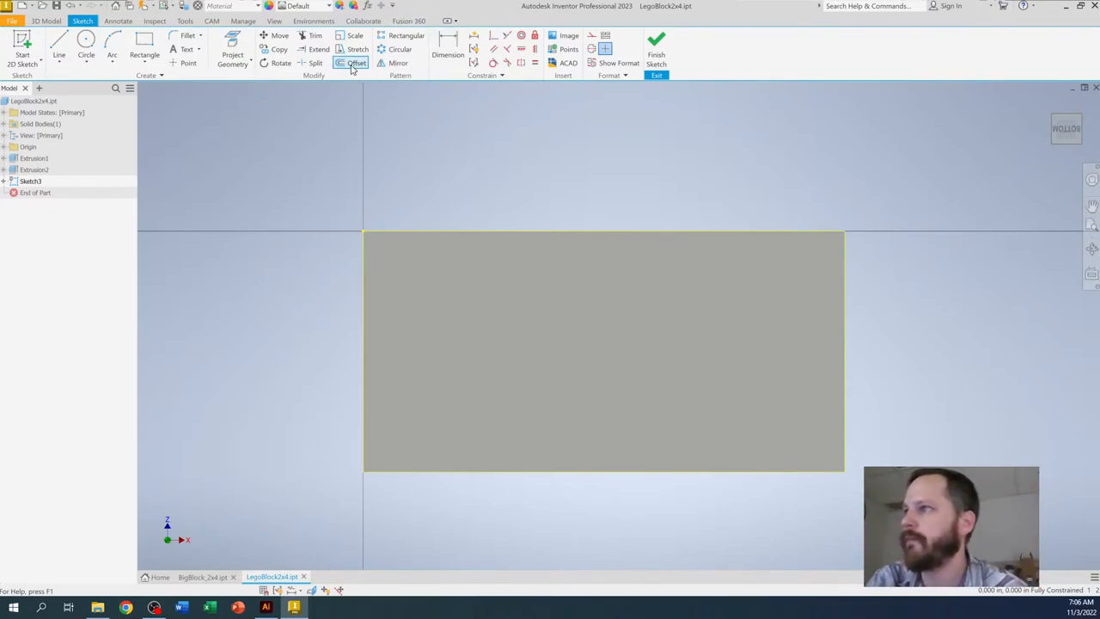
# Offset the projected underside outline inward as an inset rectangle and finish the sketch.
pyautogui.click(354, 62)
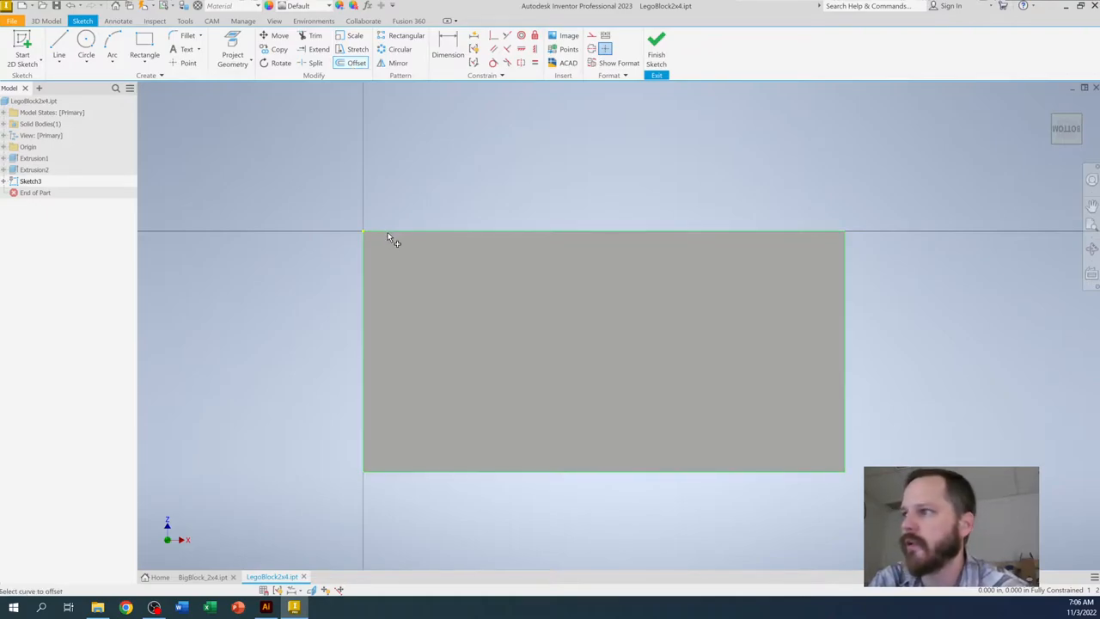
pyautogui.click(388, 239)
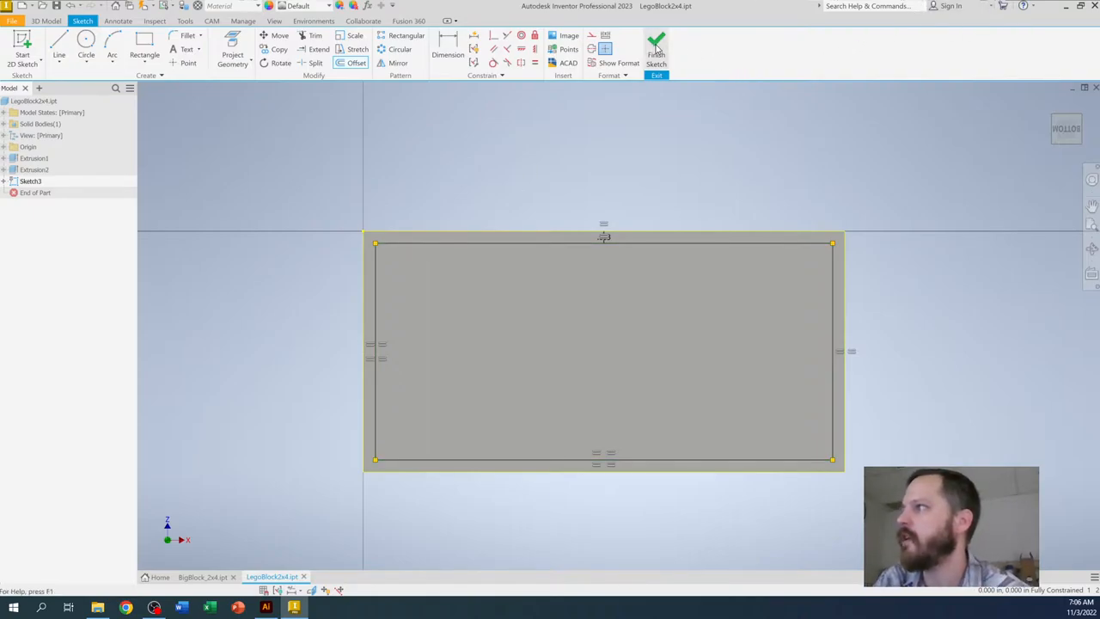
pyautogui.click(657, 44)
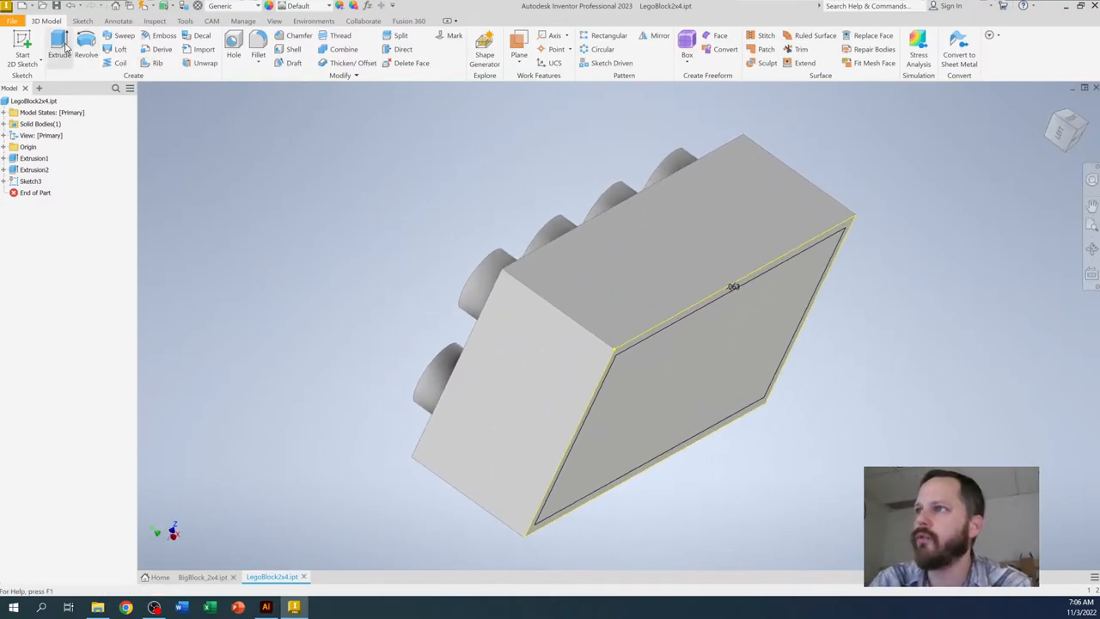
# Cut-extrude the inner inset profile 0.6875 in deep to hollow the block from underneath.
pyautogui.click(58, 43)
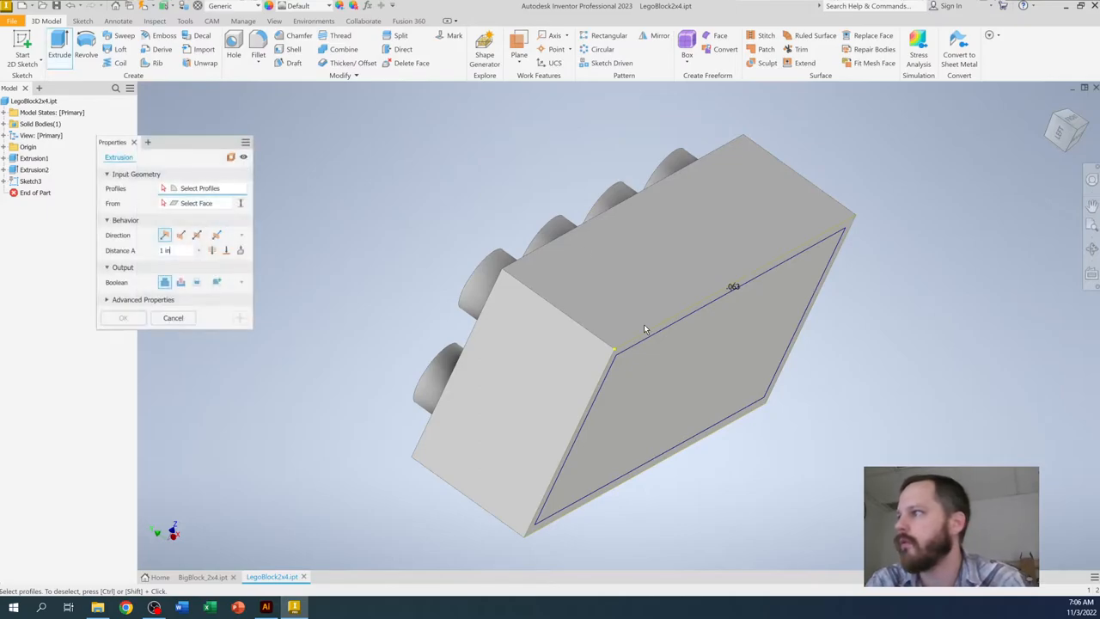
pyautogui.click(701, 371)
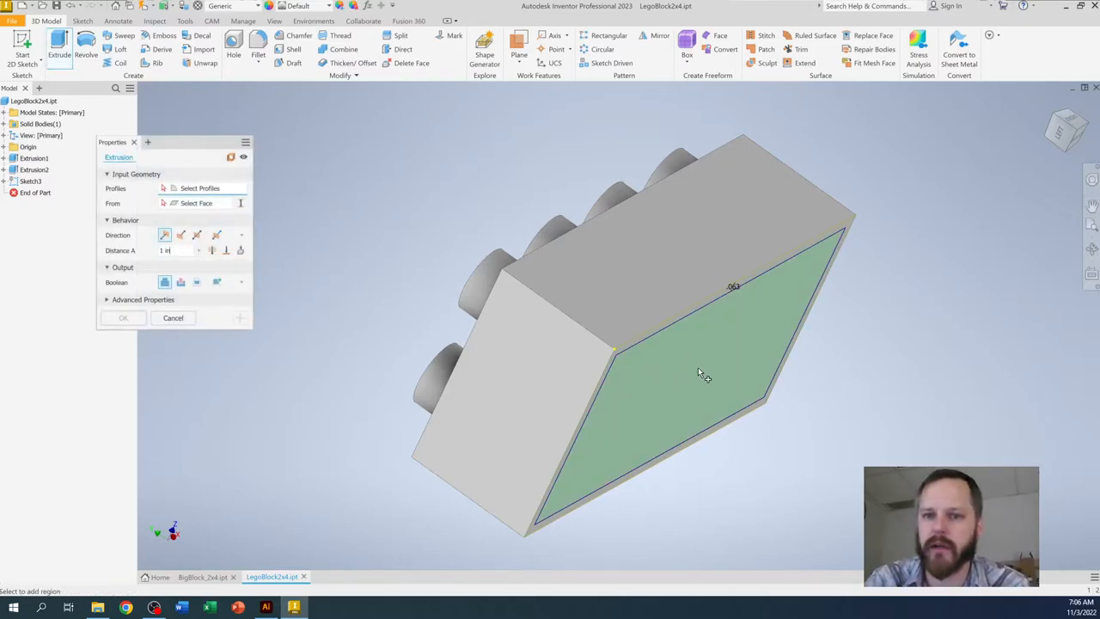
pyautogui.click(697, 375)
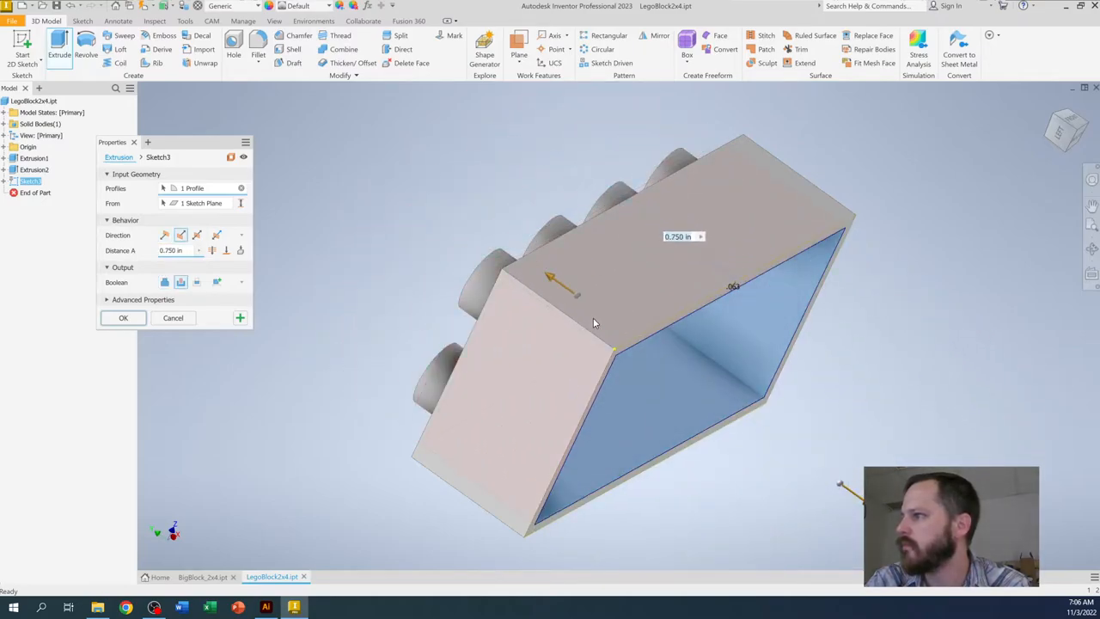
pyautogui.moveTo(593, 323); pyautogui.dragTo(627, 343)
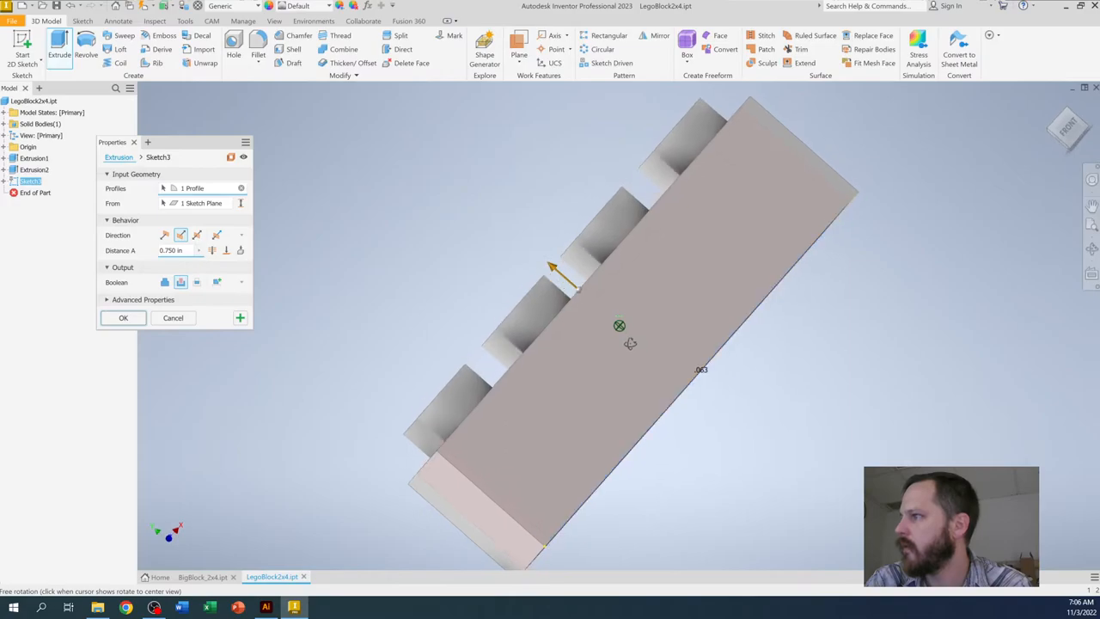
pyautogui.moveTo(554, 266); pyautogui.dragTo(584, 293)
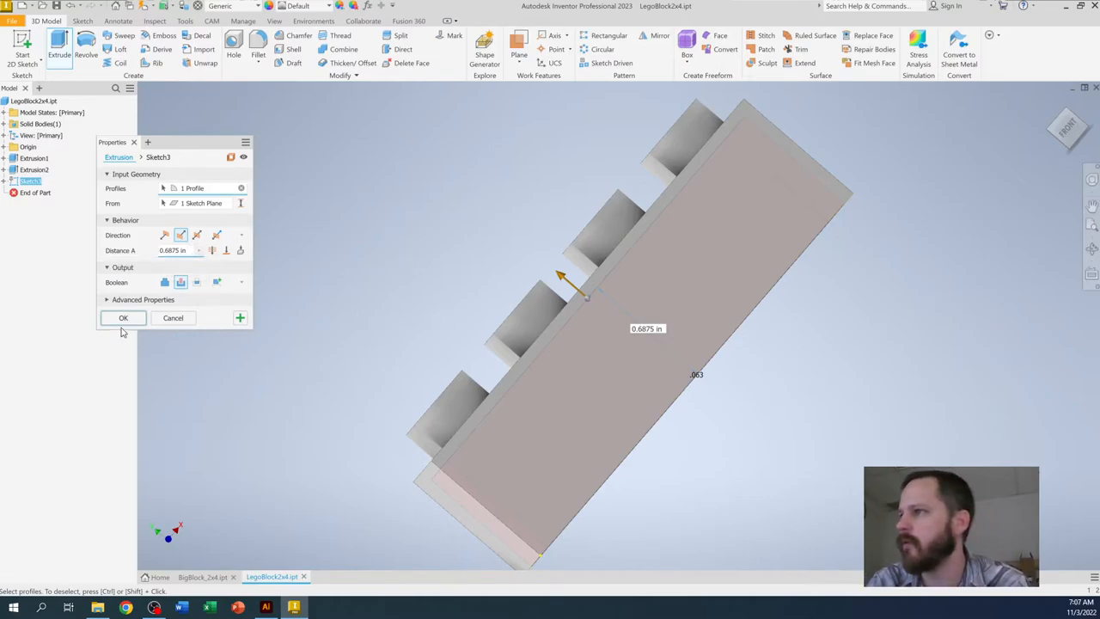
pyautogui.click(124, 318)
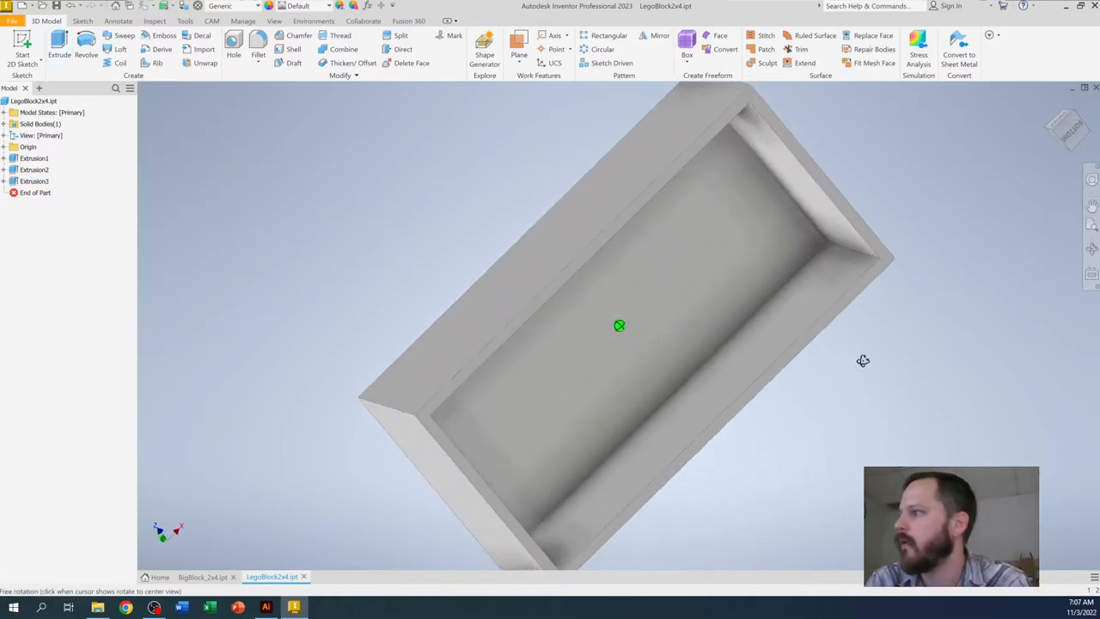
# Look into the hollowed underside, then compare with the orange reference brick.
pyautogui.moveTo(862, 361); pyautogui.dragTo(818, 344)
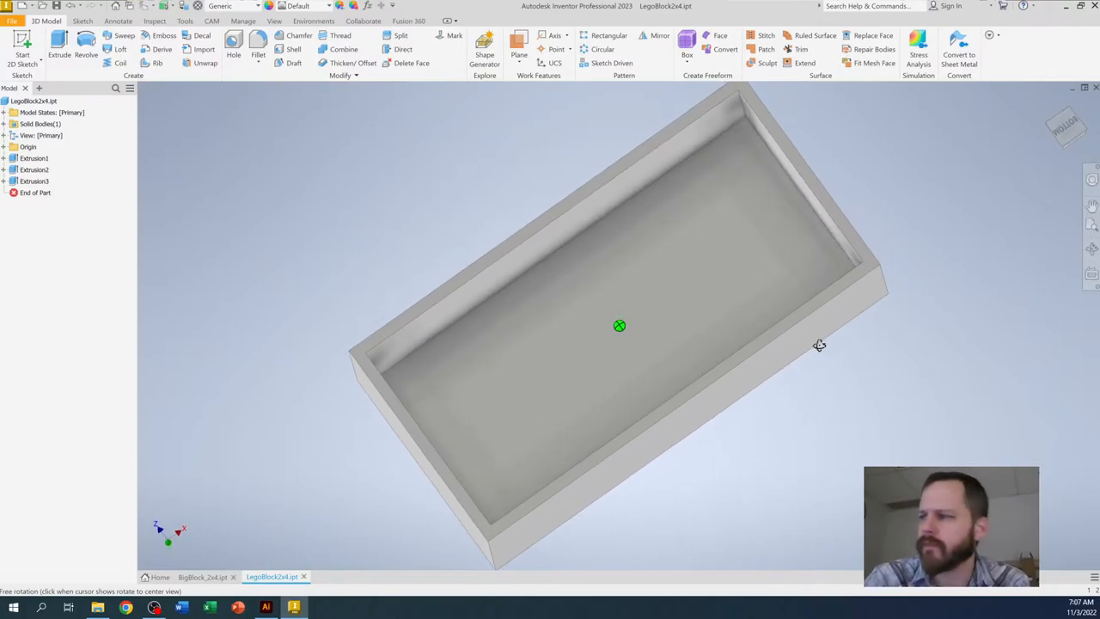
pyautogui.click(203, 577)
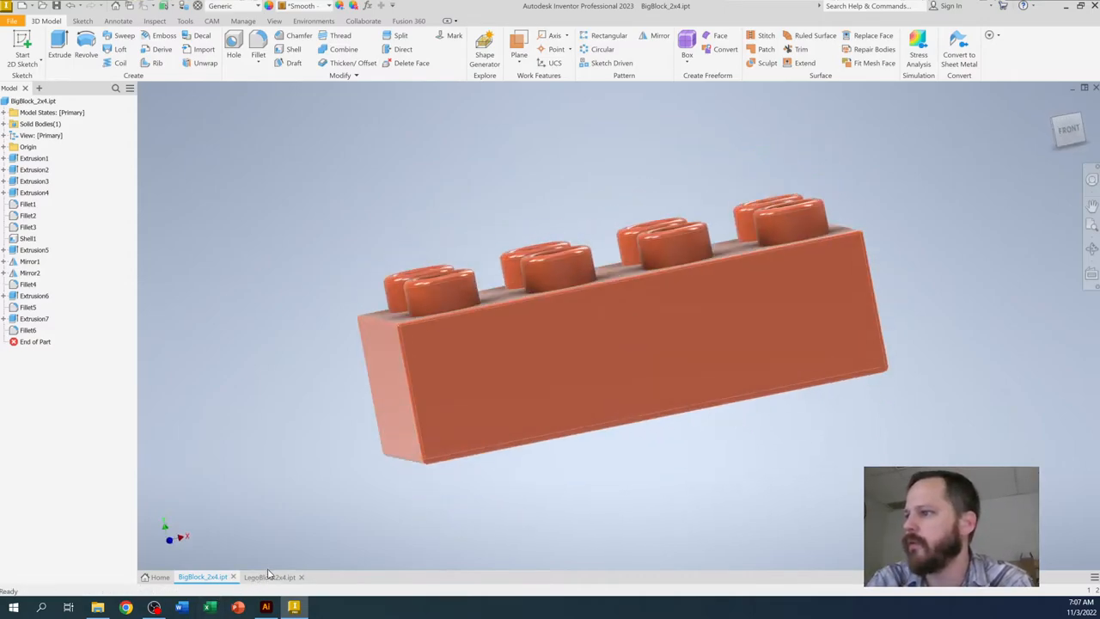
# Sketch a circle at the underside centre and extrude it into a hollow tube.
pyautogui.click(272, 577)
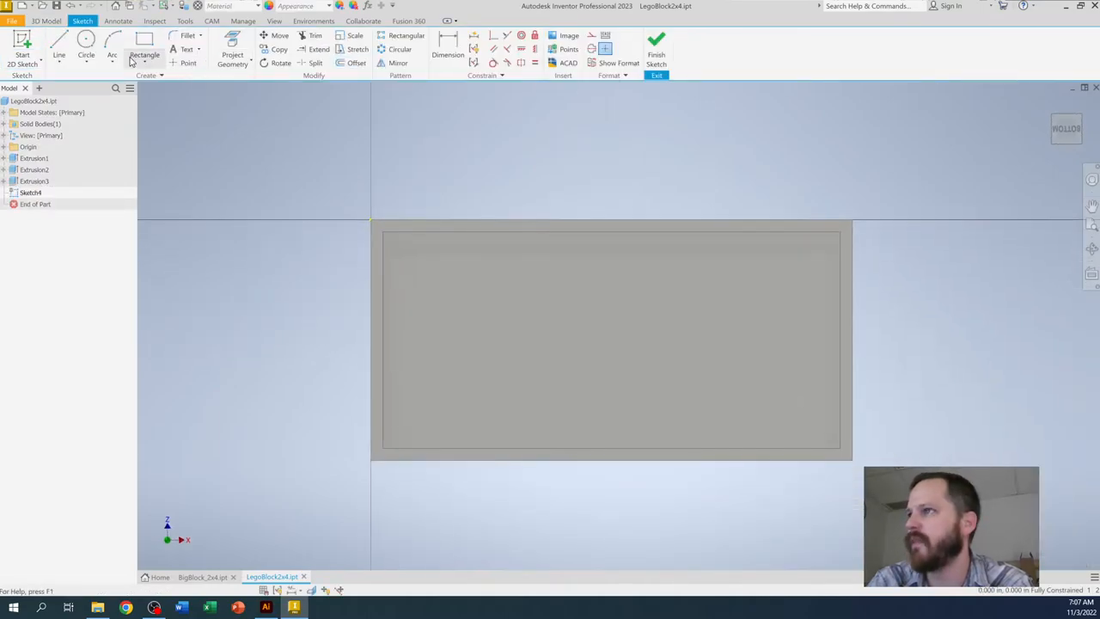
pyautogui.click(86, 48)
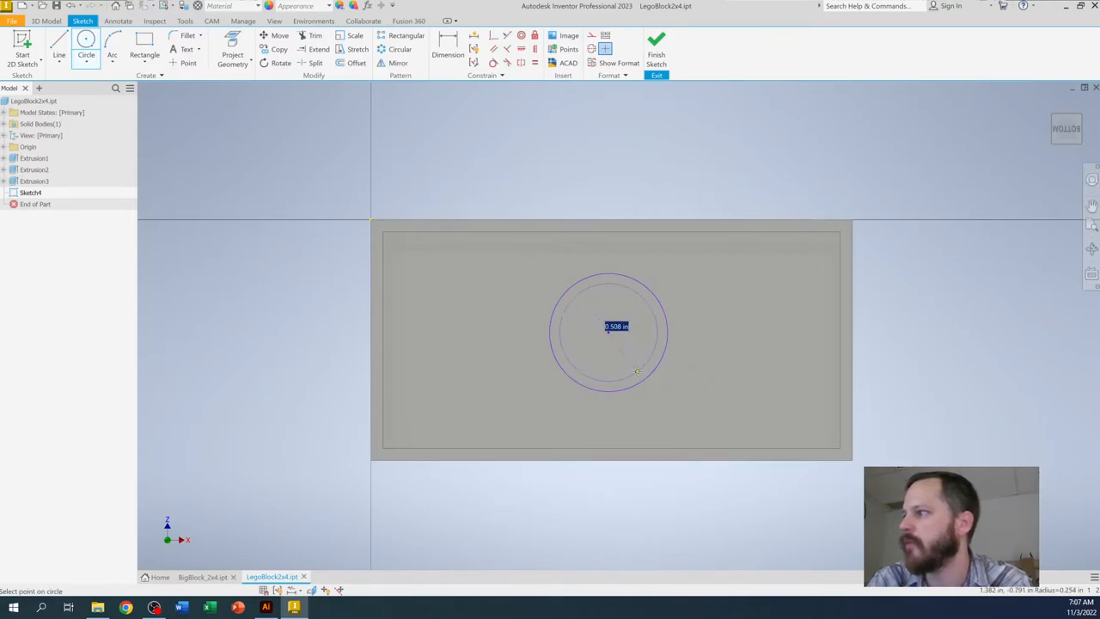
pyautogui.moveTo(610, 340); pyautogui.dragTo(626, 186)
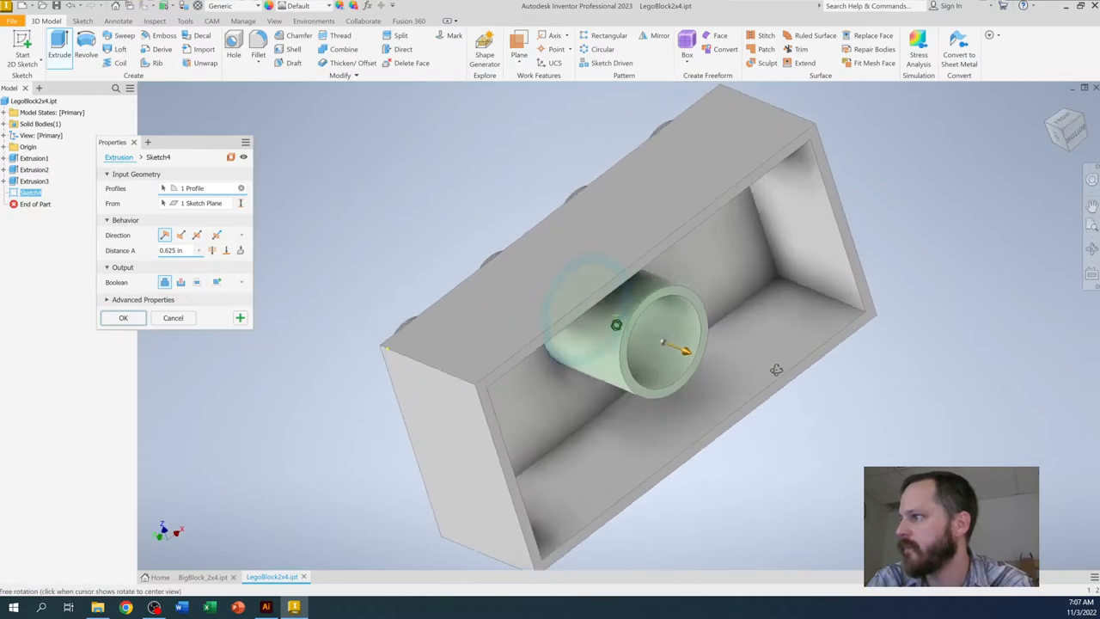
pyautogui.click(124, 318)
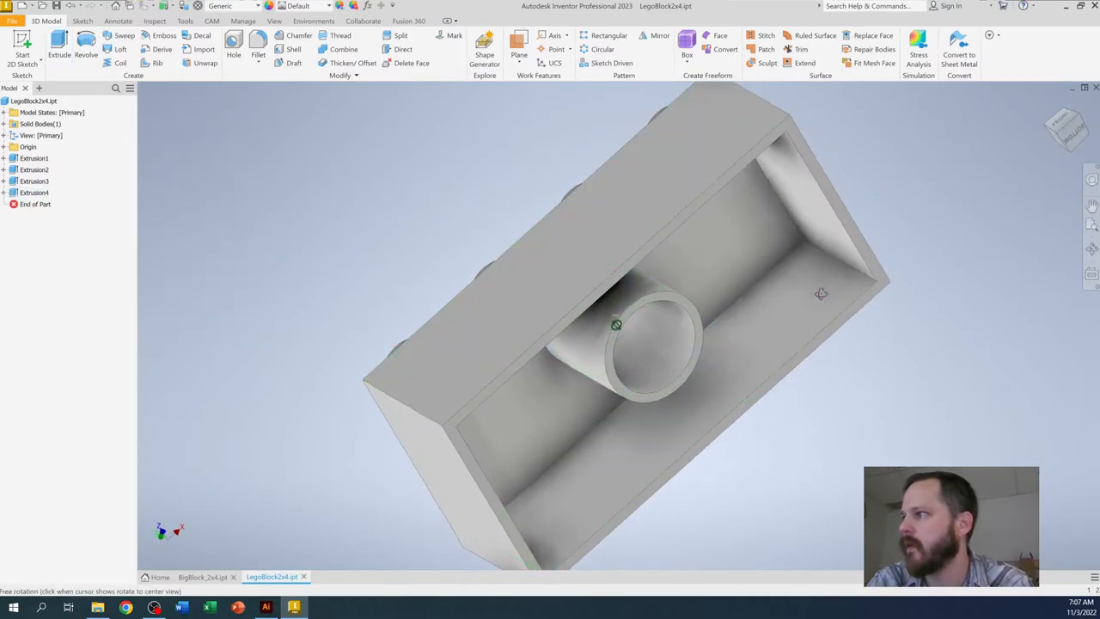
pyautogui.moveTo(821, 293); pyautogui.dragTo(793, 306)
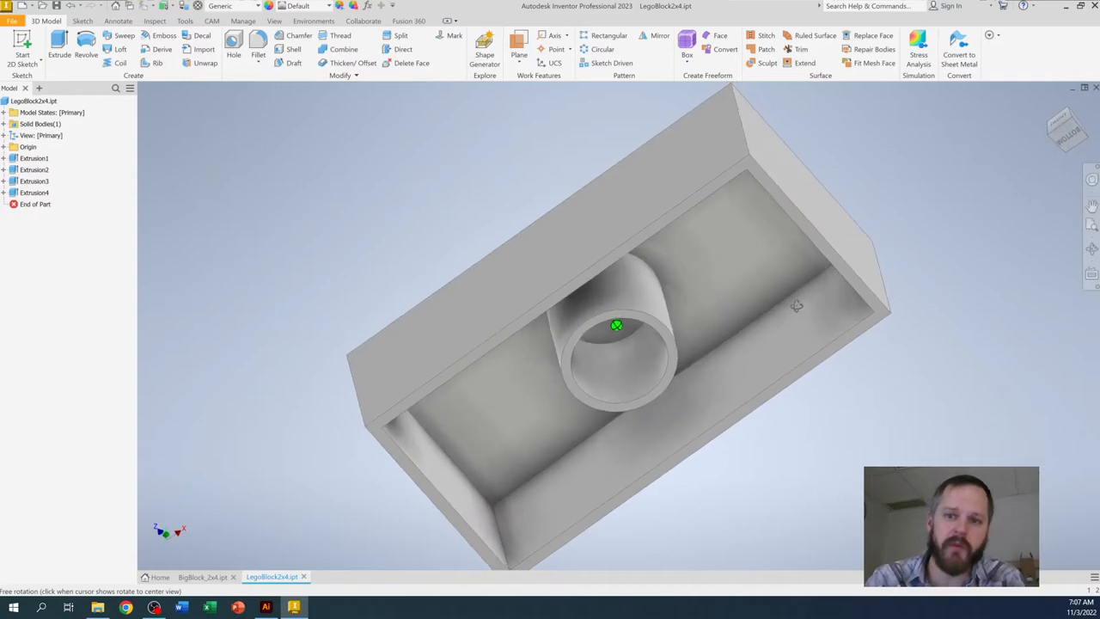
# Turn the brick back upright and begin a fillet on its edges.
pyautogui.moveTo(619, 326); pyautogui.dragTo(867, 357)
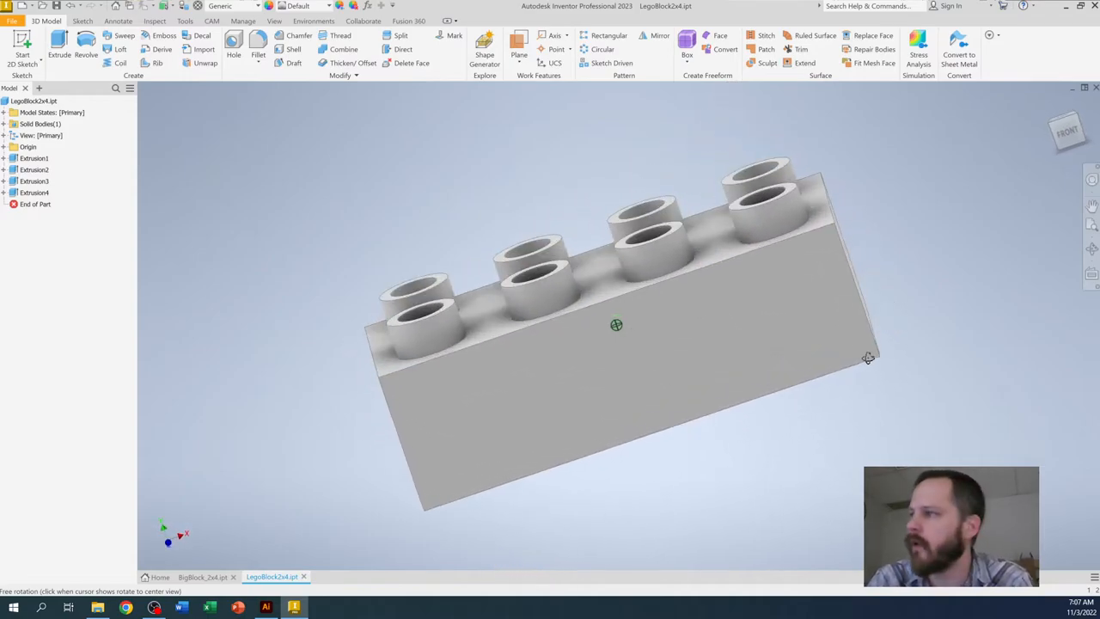
pyautogui.moveTo(867, 355); pyautogui.dragTo(890, 347)
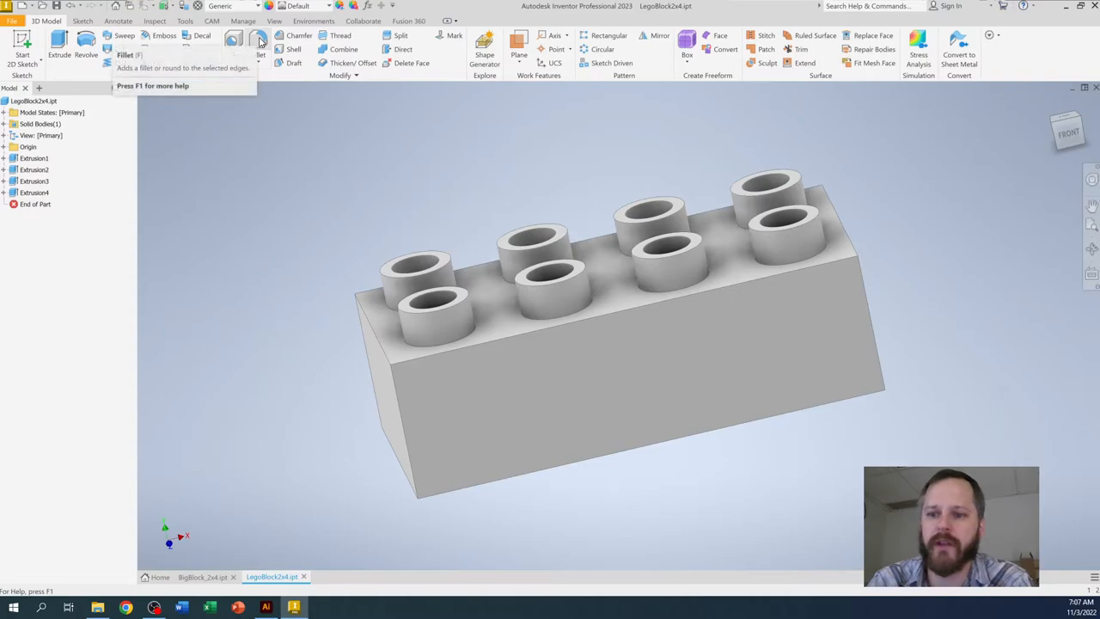
pyautogui.moveTo(261, 41)
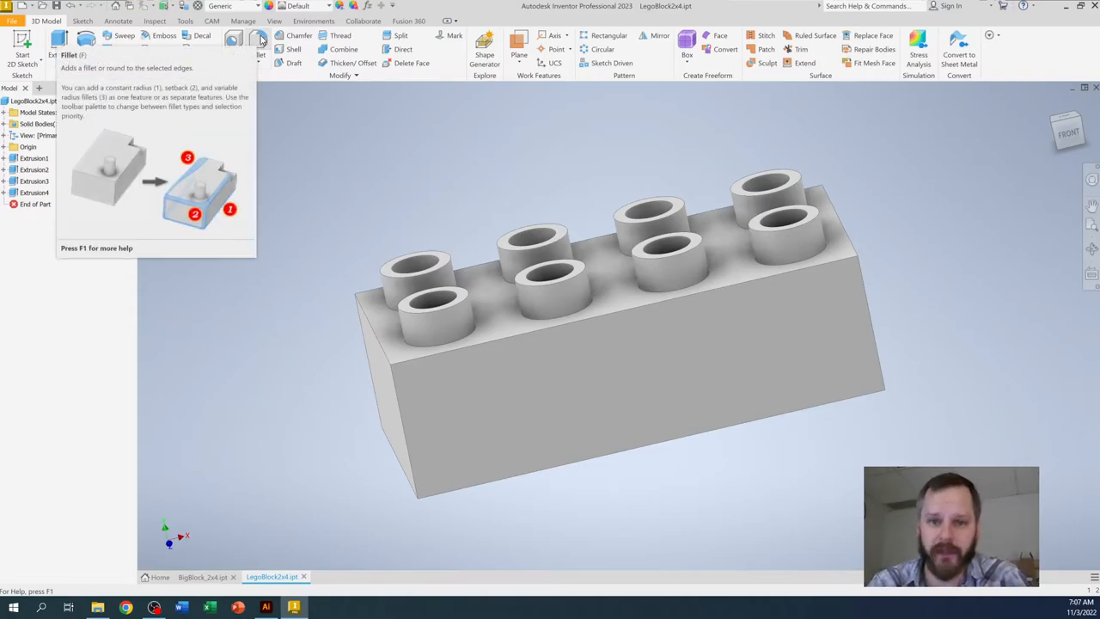
pyautogui.click(258, 43)
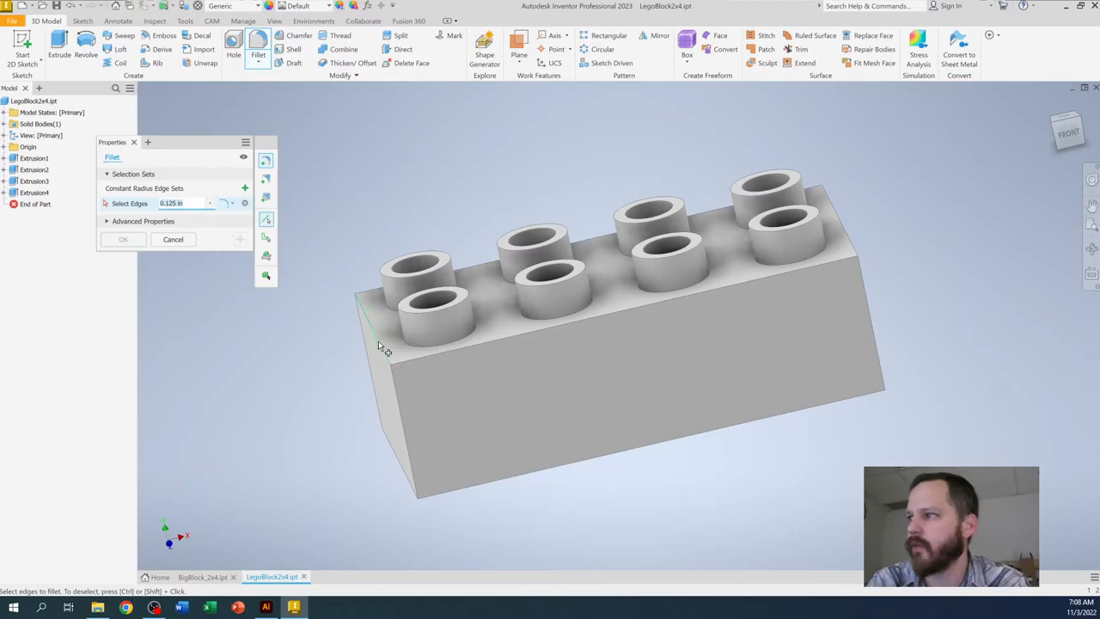
# Set the fillet radius to 1/16 in and select the first outer and front face edges.
pyautogui.click(374, 312)
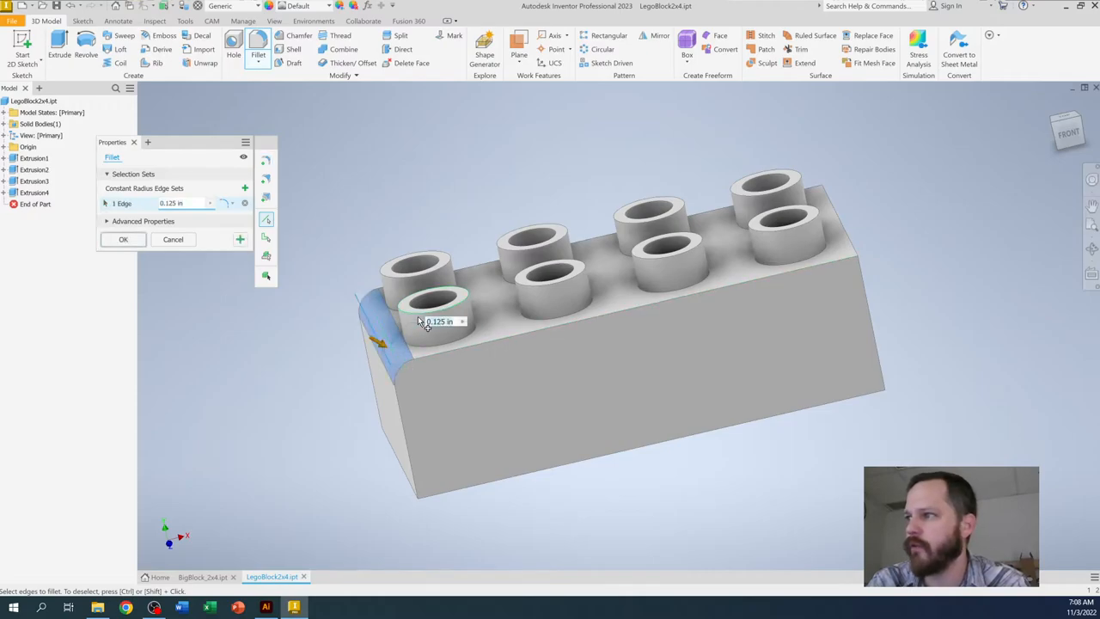
pyautogui.write('0.0625 in')
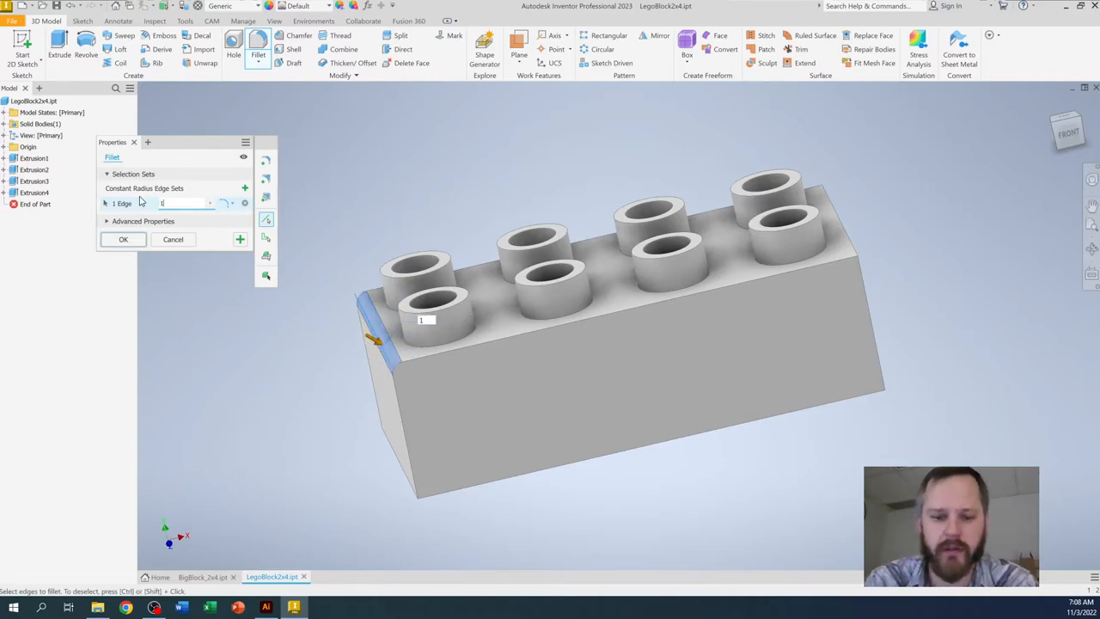
pyautogui.write('1/16')
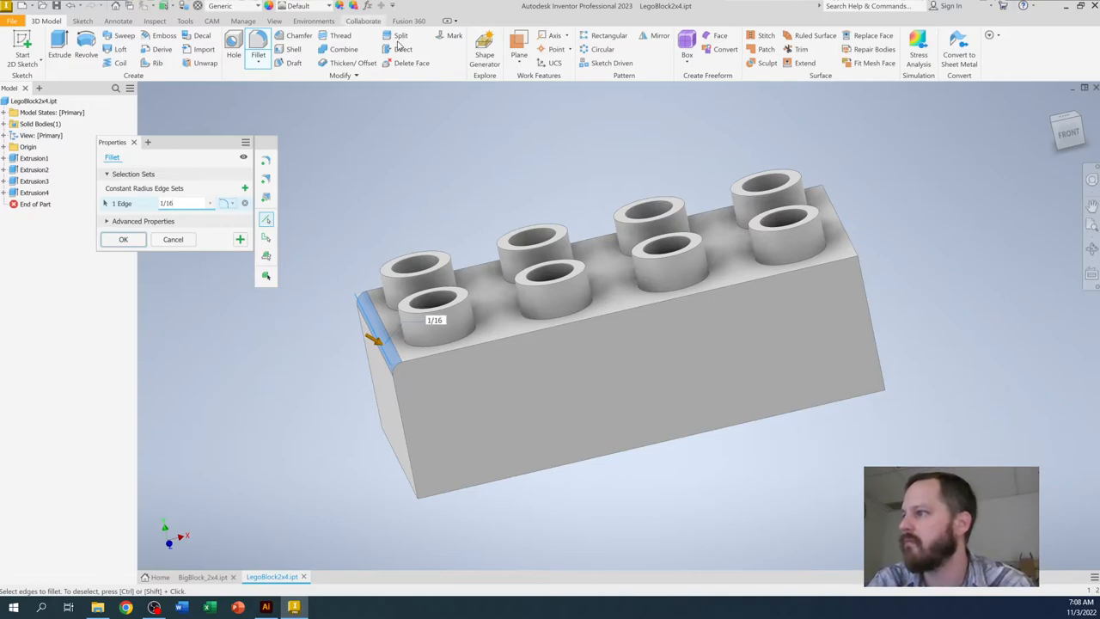
pyautogui.click(438, 353)
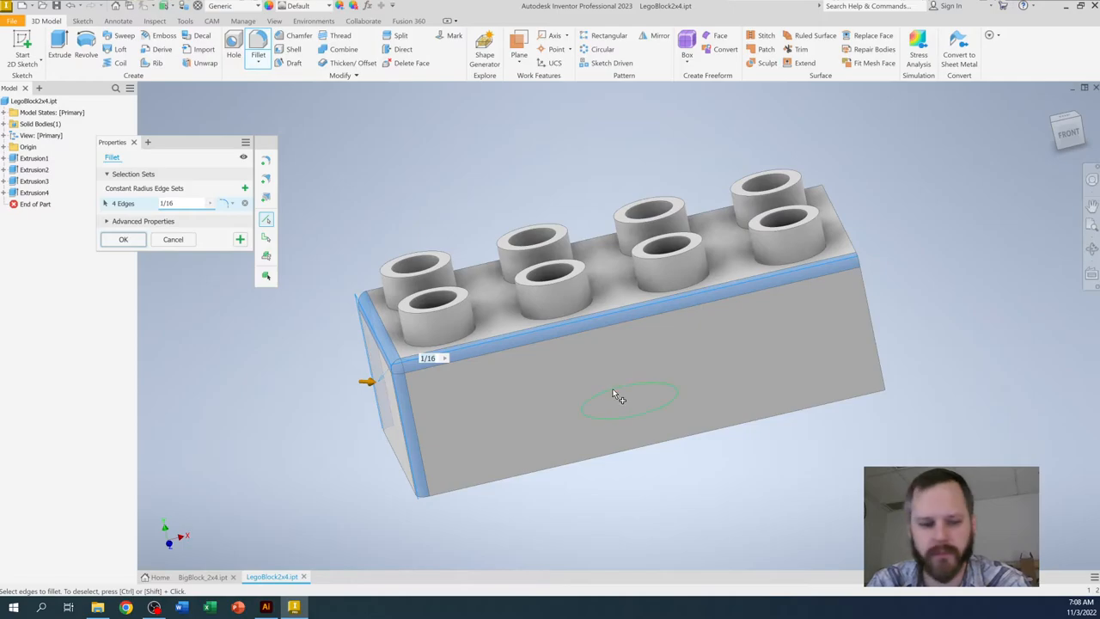
# Orbit the brick to add the far-side and bottom outer edges to the fillet.
pyautogui.moveTo(619, 395); pyautogui.dragTo(622, 433)
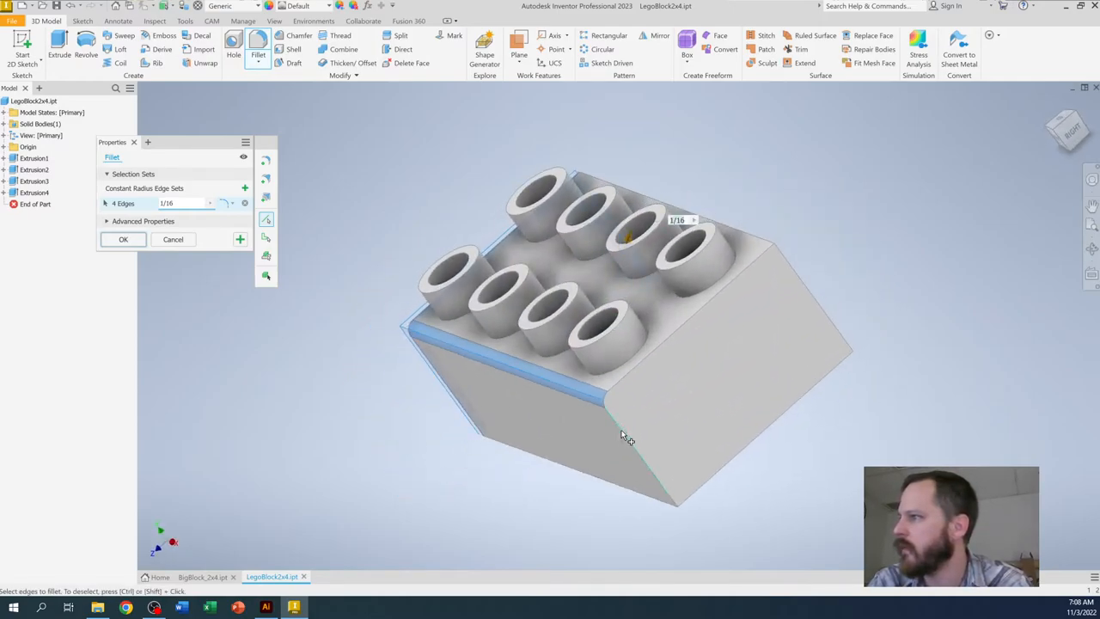
pyautogui.moveTo(622, 433); pyautogui.dragTo(646, 385)
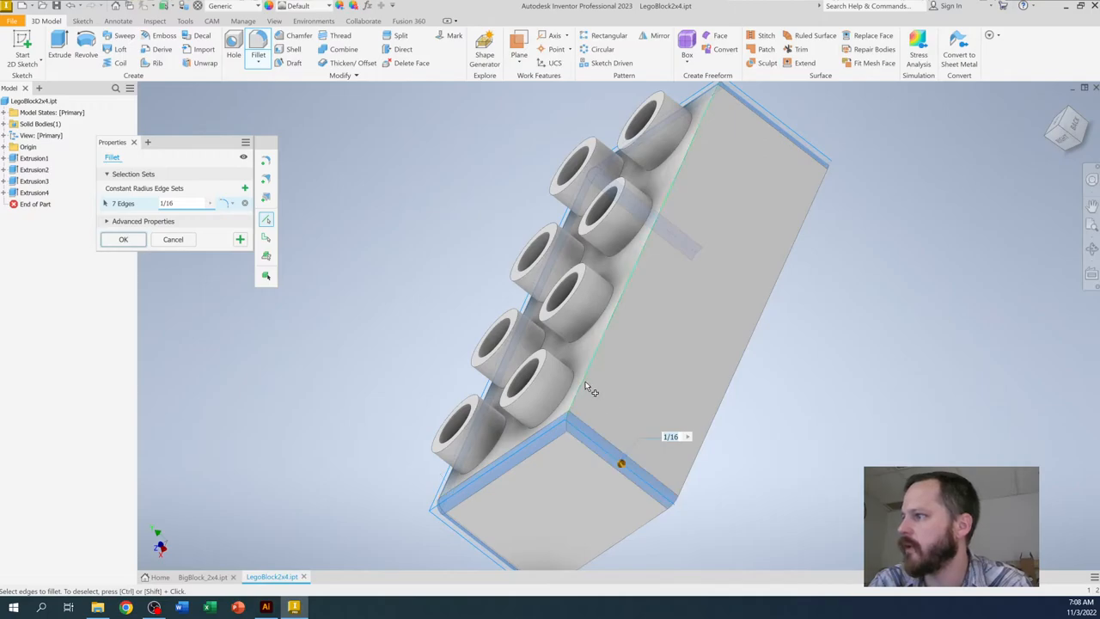
pyautogui.moveTo(592, 387); pyautogui.dragTo(601, 335)
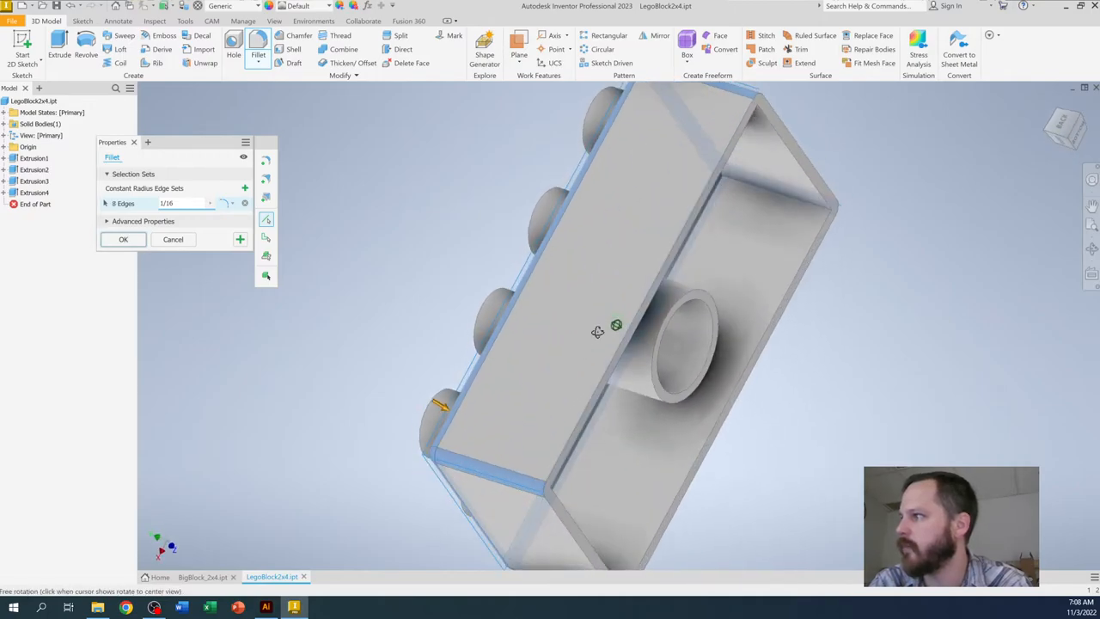
pyautogui.moveTo(598, 333); pyautogui.dragTo(766, 296)
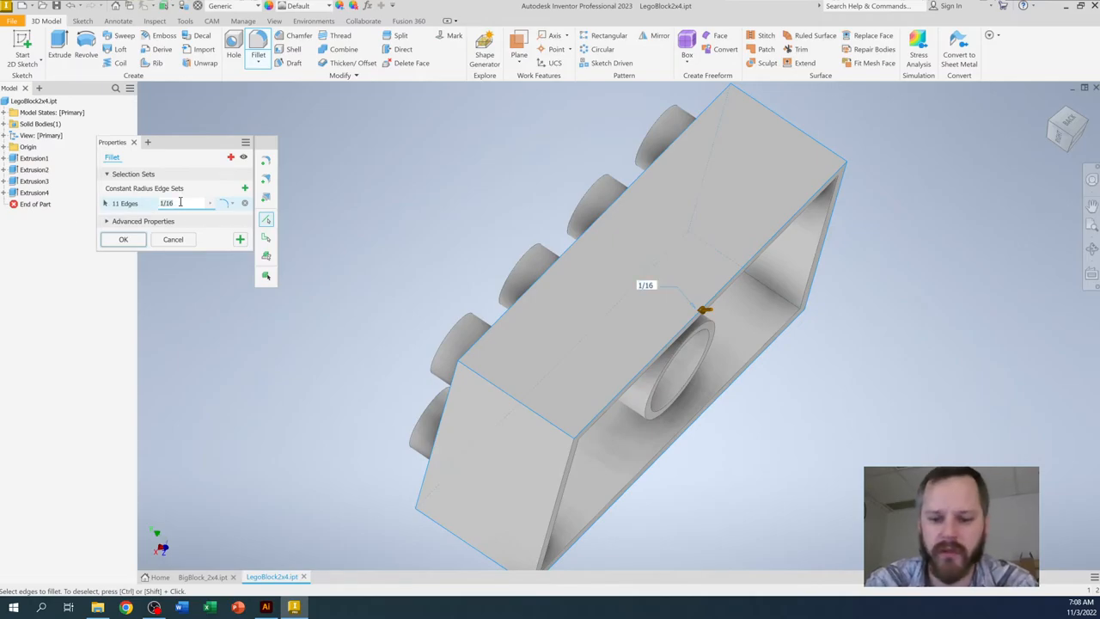
# Reduce the fillet radius to 1/32 in and zoom toward the top studs.
pyautogui.write('1')
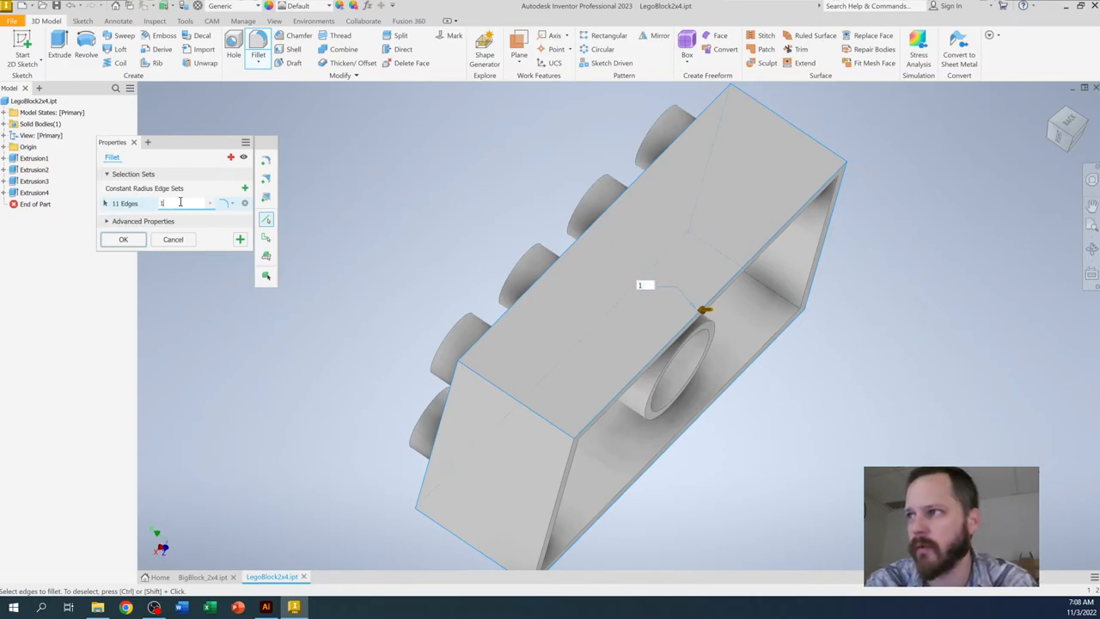
pyautogui.write('/32')
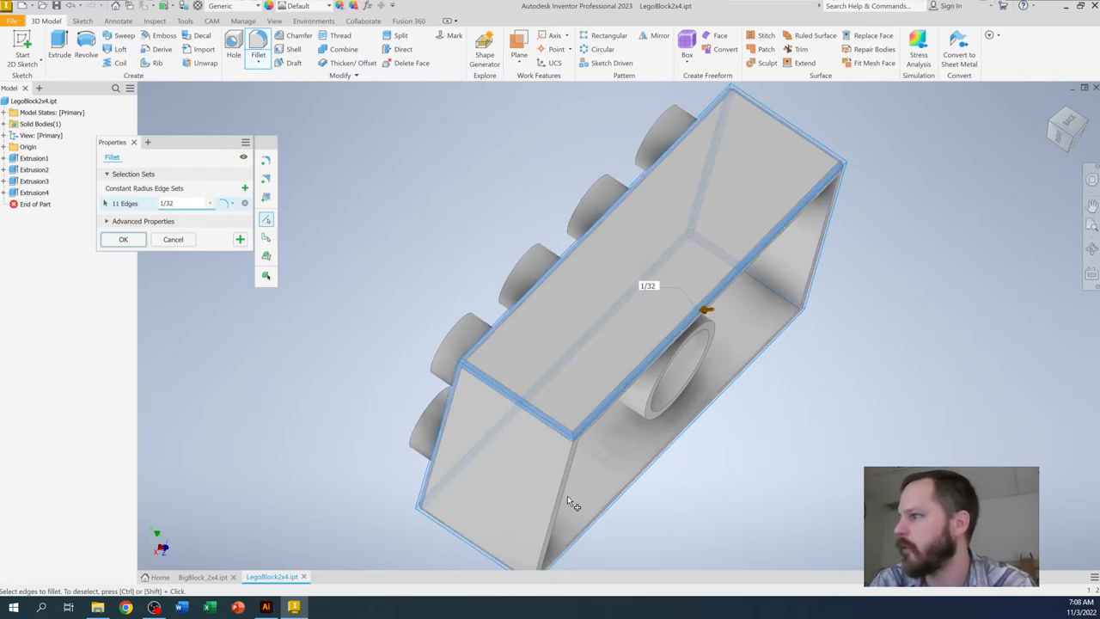
pyautogui.moveTo(567, 502); pyautogui.dragTo(619, 428)
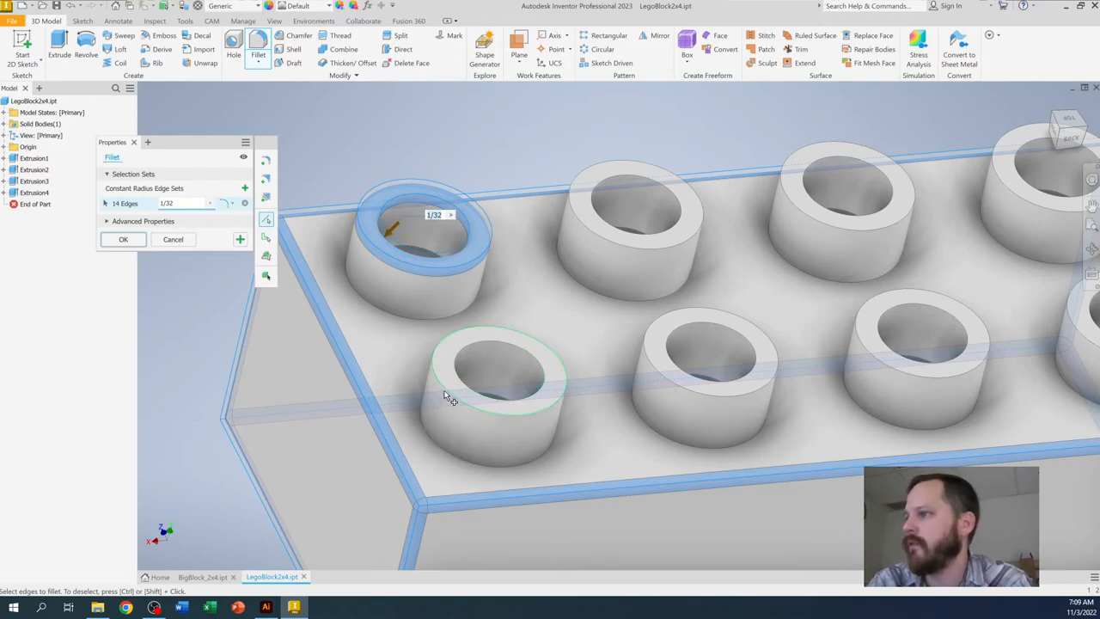
# Add all eight stud rims to the 1/32 in fillet and apply it.
pyautogui.click(495, 391)
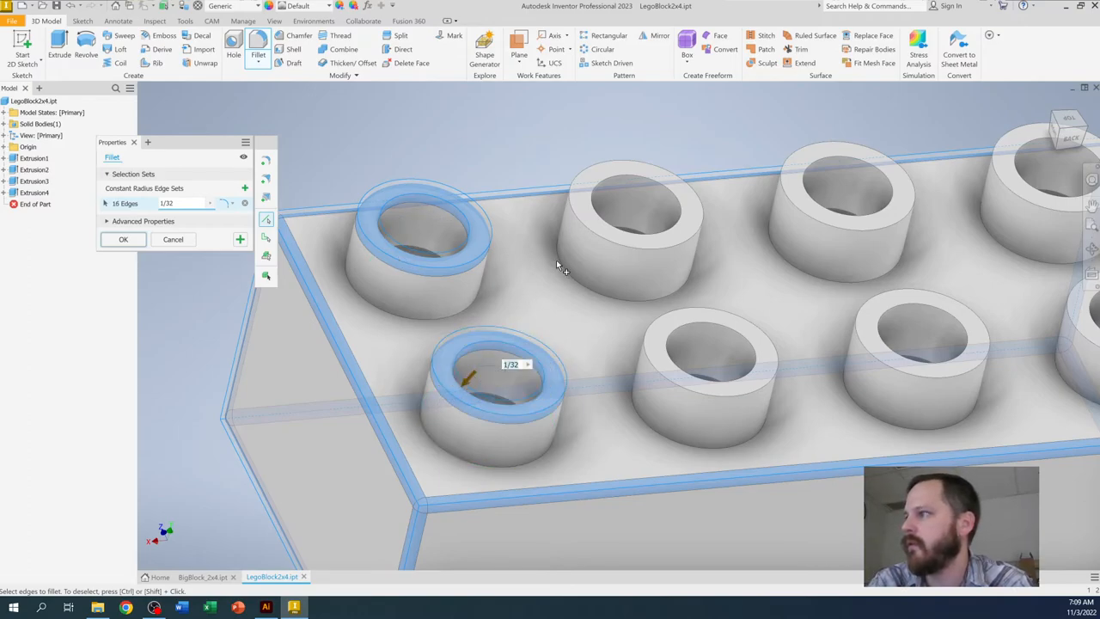
pyautogui.click(628, 214)
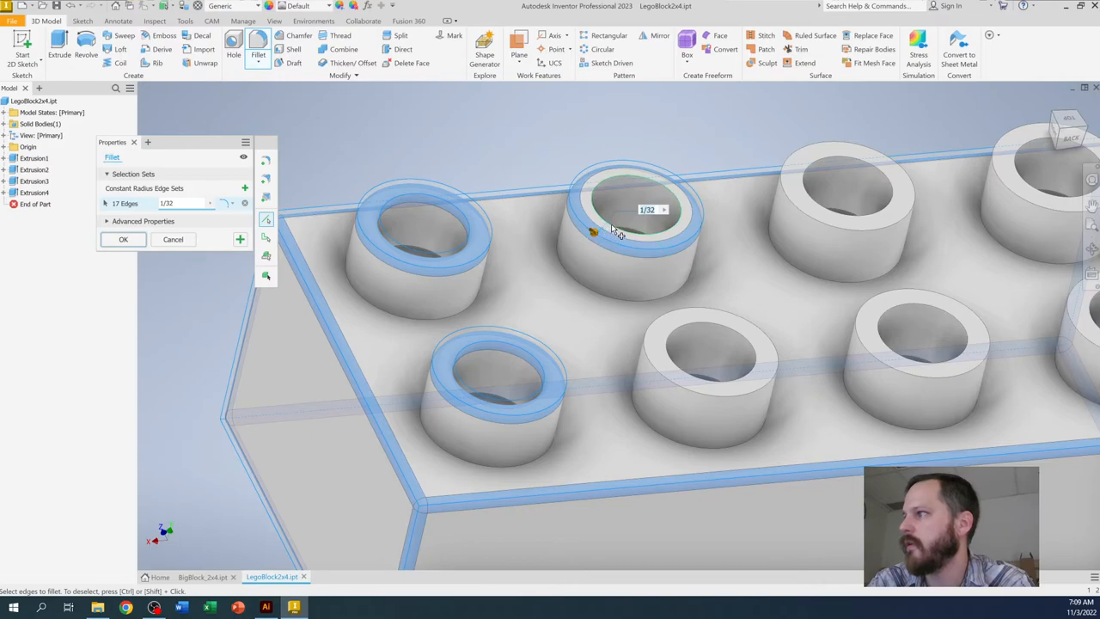
pyautogui.click(674, 353)
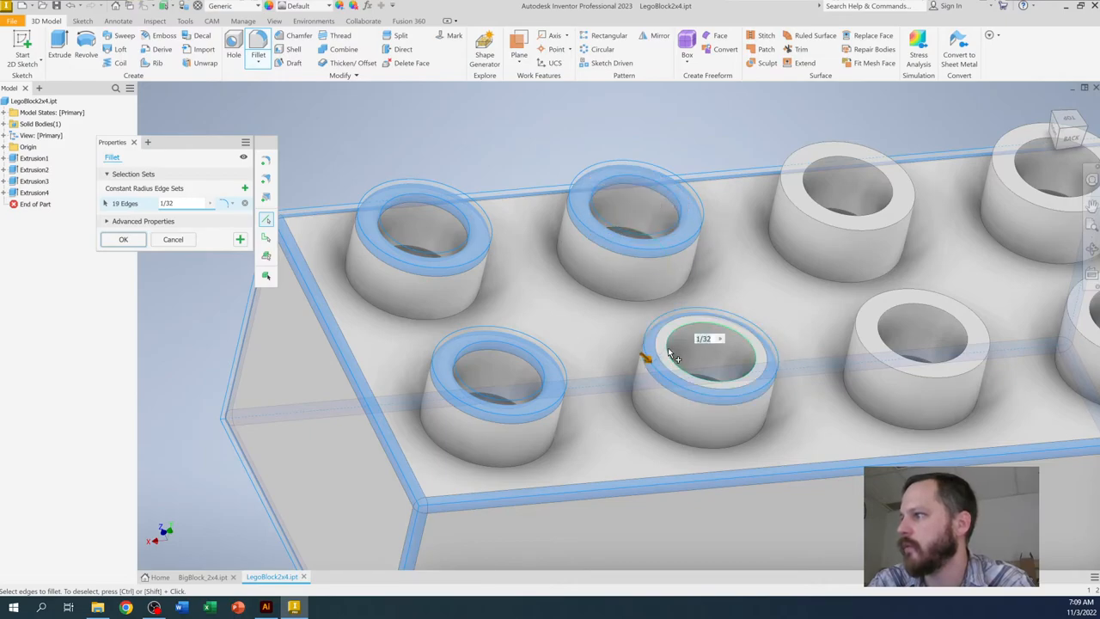
pyautogui.click(833, 198)
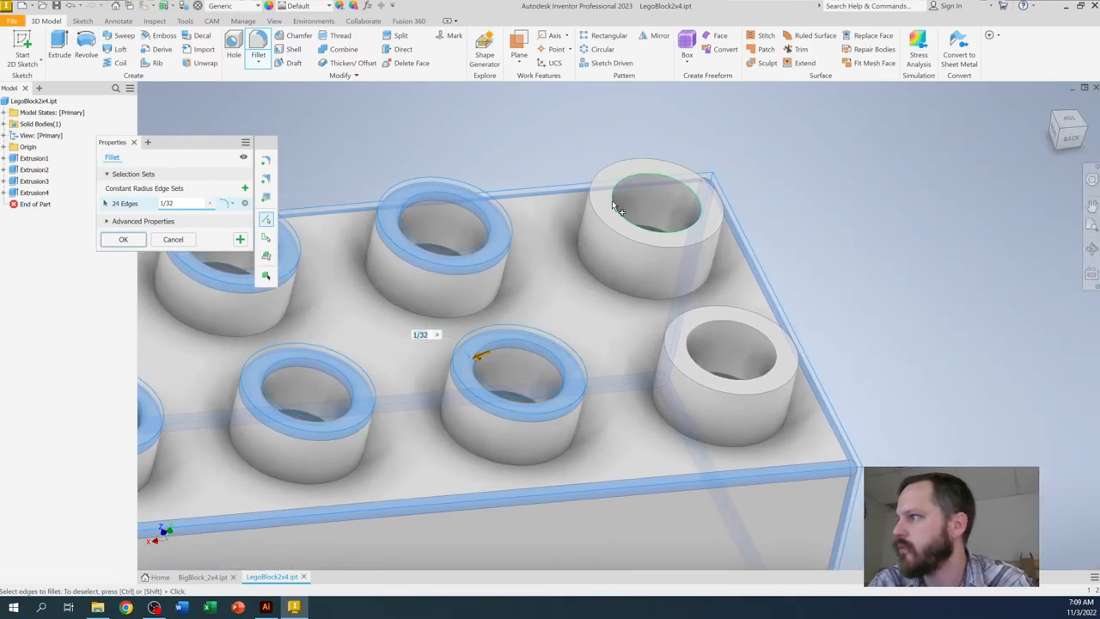
pyautogui.click(632, 207)
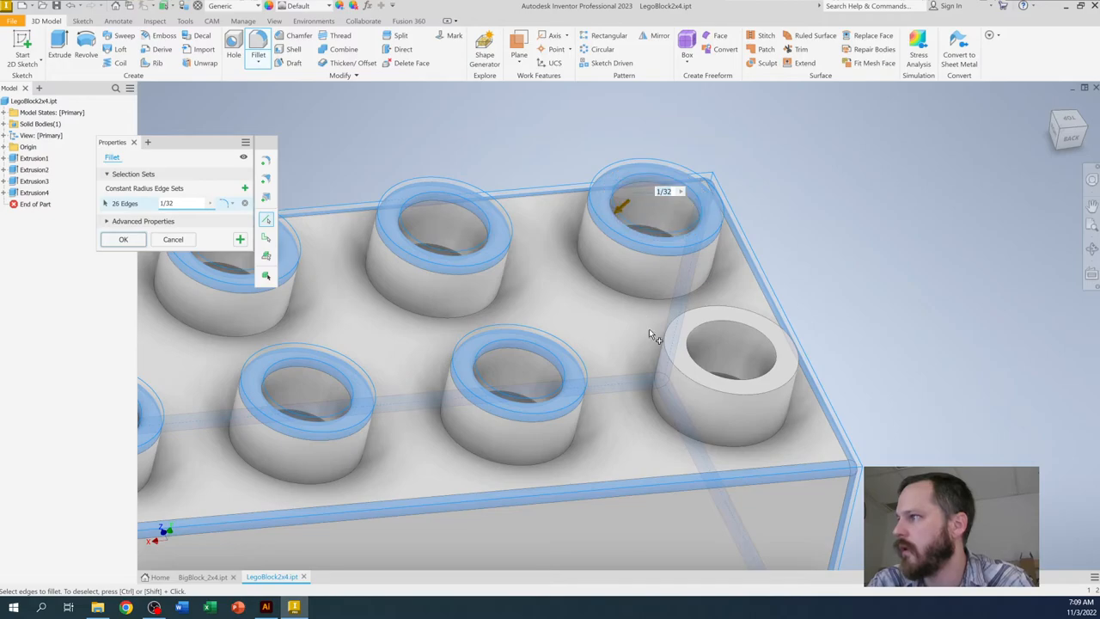
pyautogui.click(725, 364)
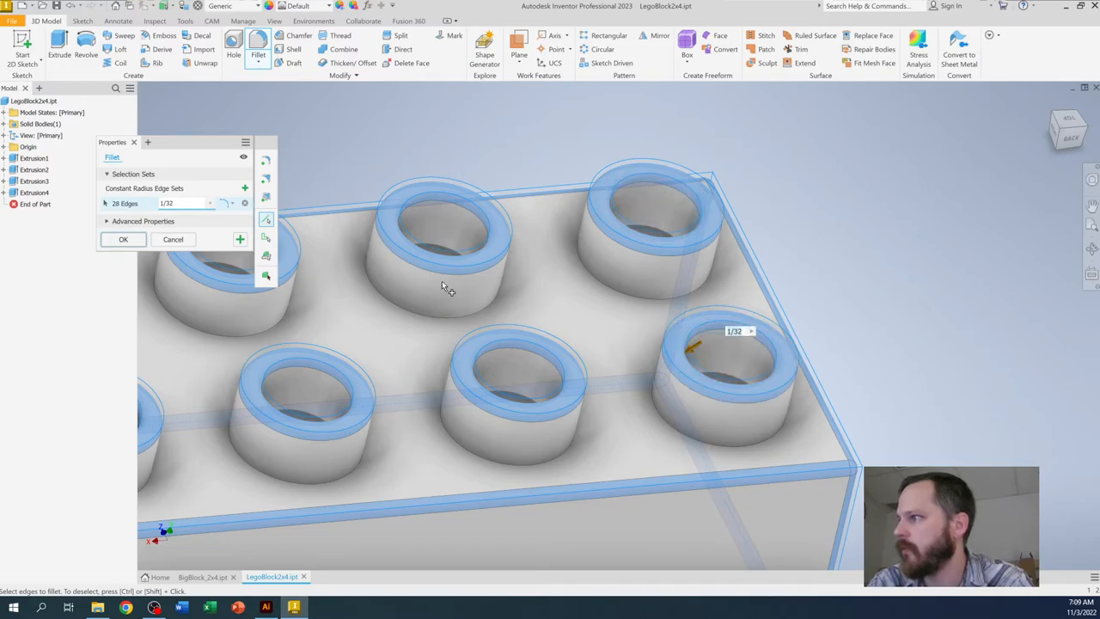
pyautogui.click(124, 239)
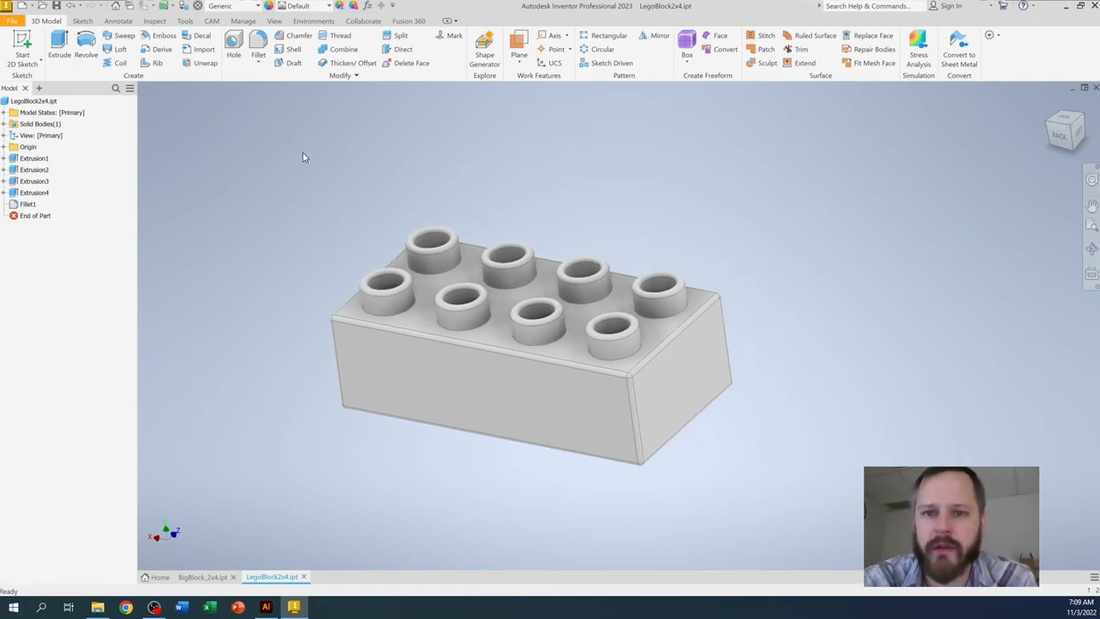
pyautogui.moveTo(155, 323)
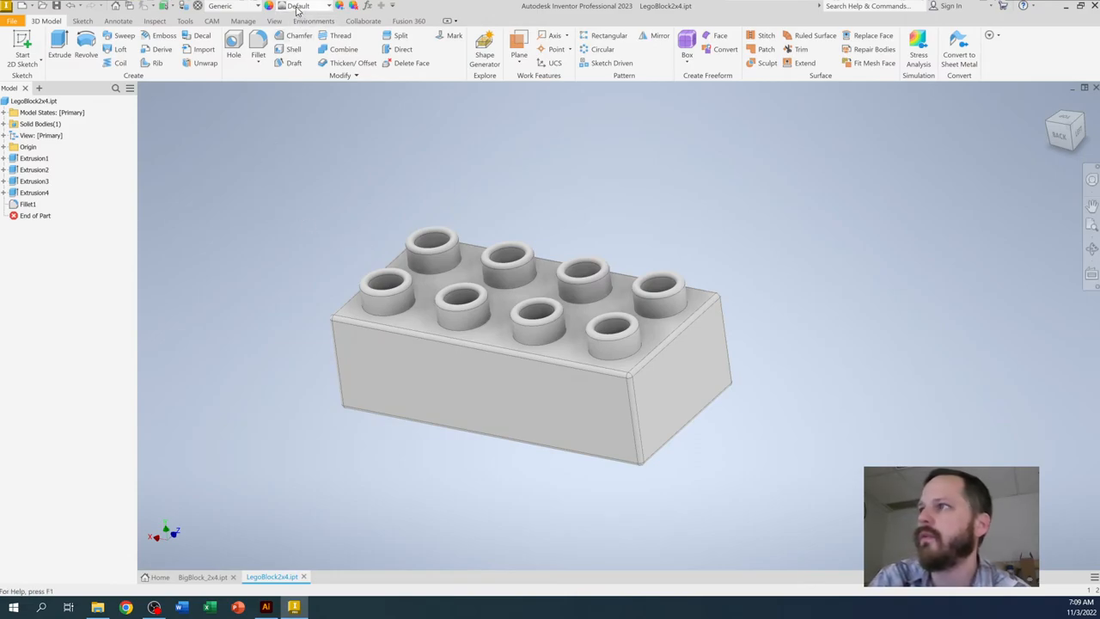
pyautogui.moveTo(488, 354)
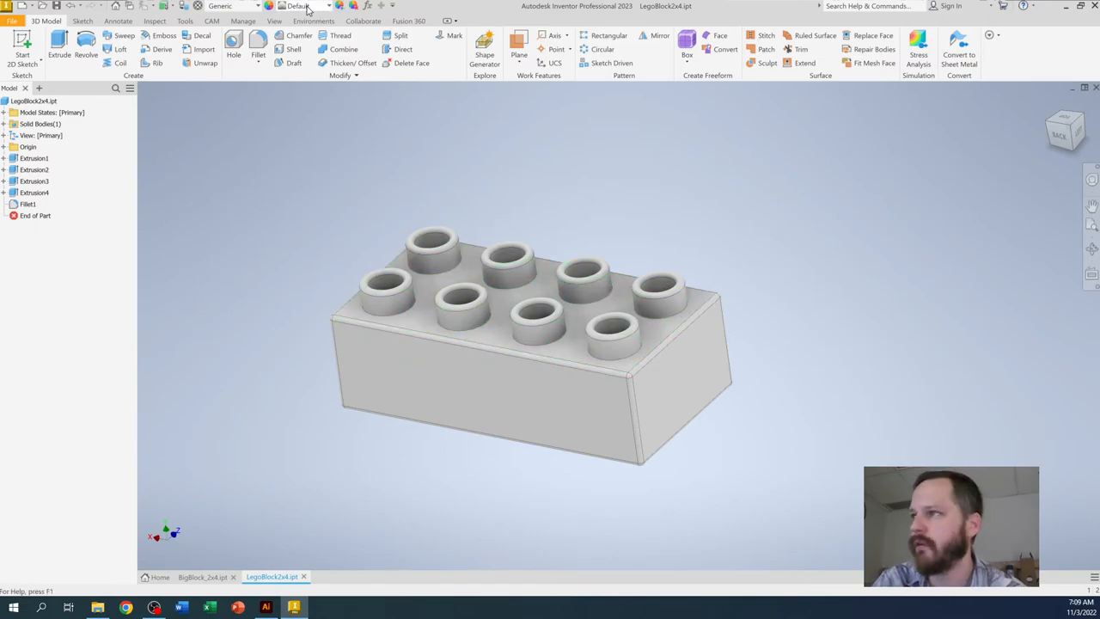
# Apply the Brass - Satin appearance to the brick from the Appearance list.
pyautogui.click(326, 6)
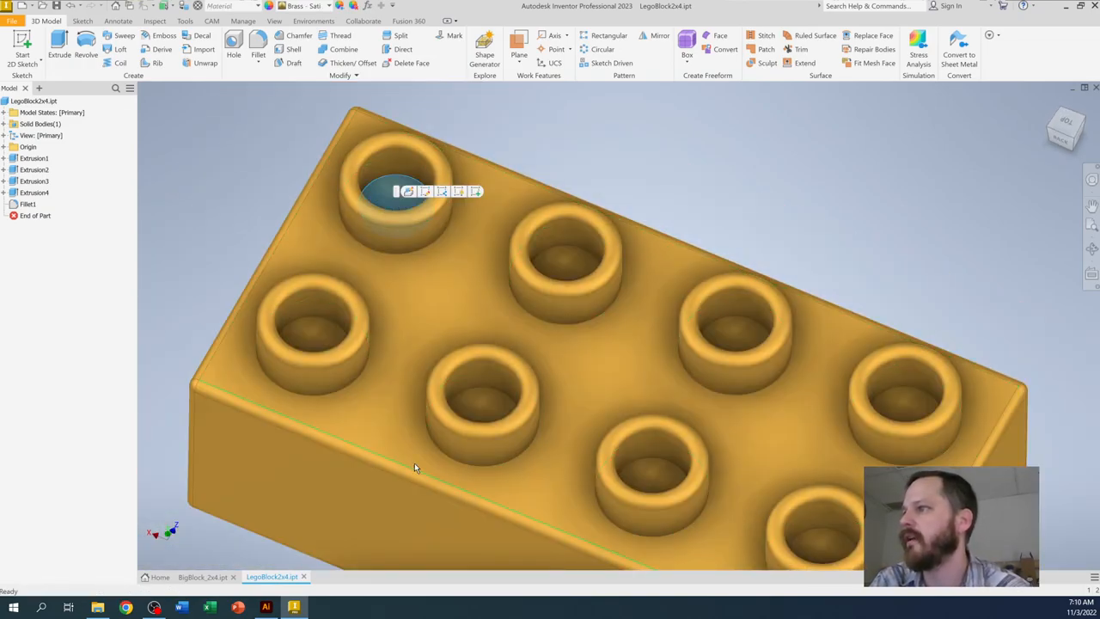
pyautogui.moveTo(773, 133)
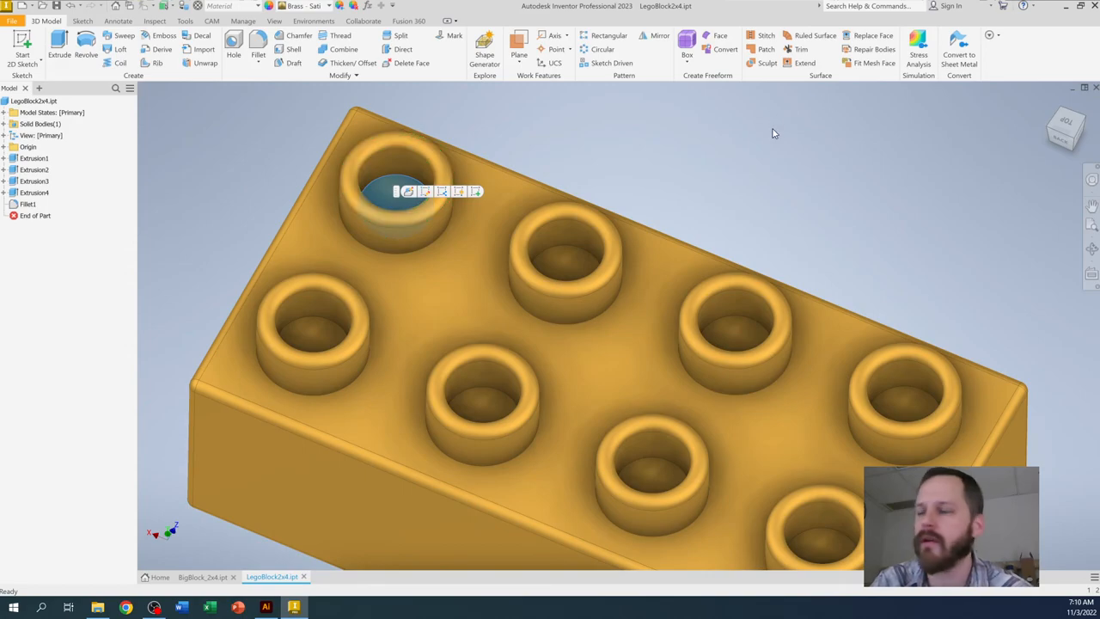
pyautogui.click(330, 7)
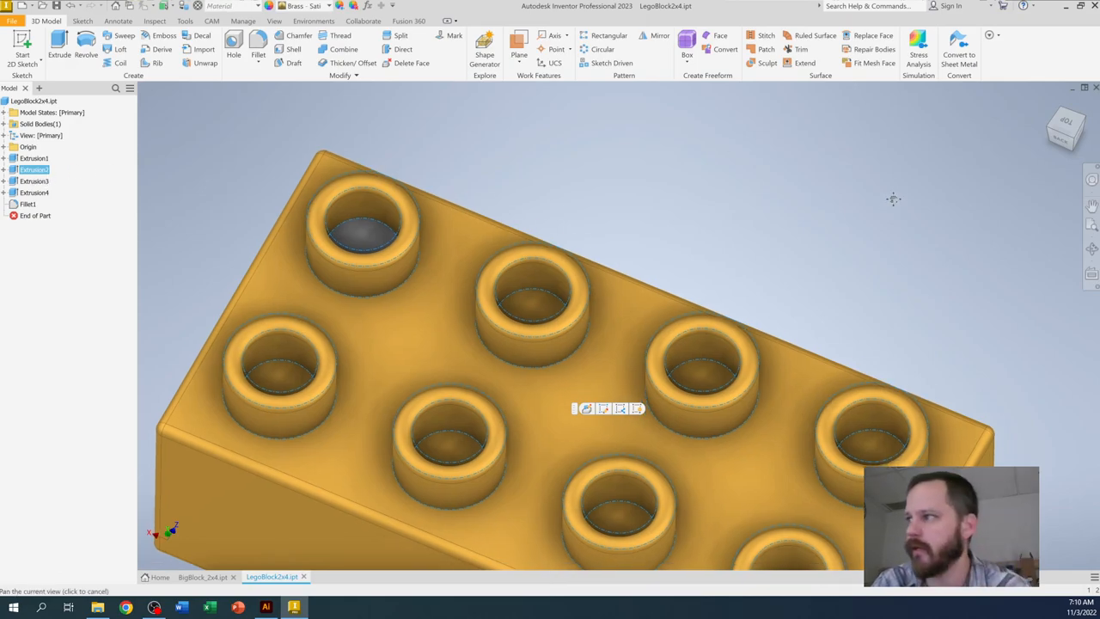
pyautogui.click(316, 5)
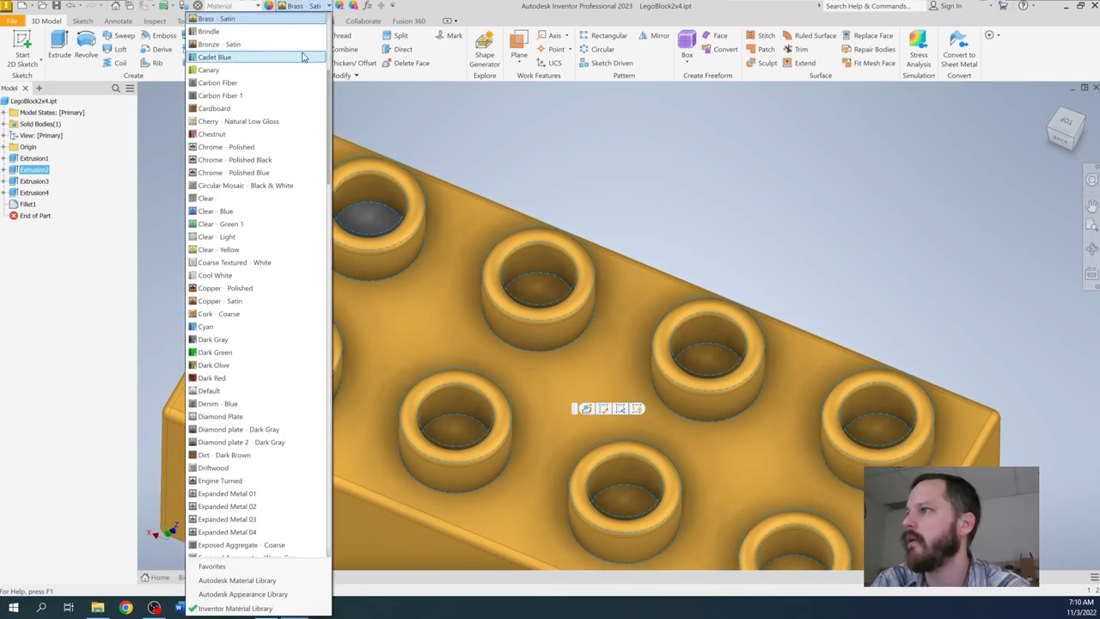